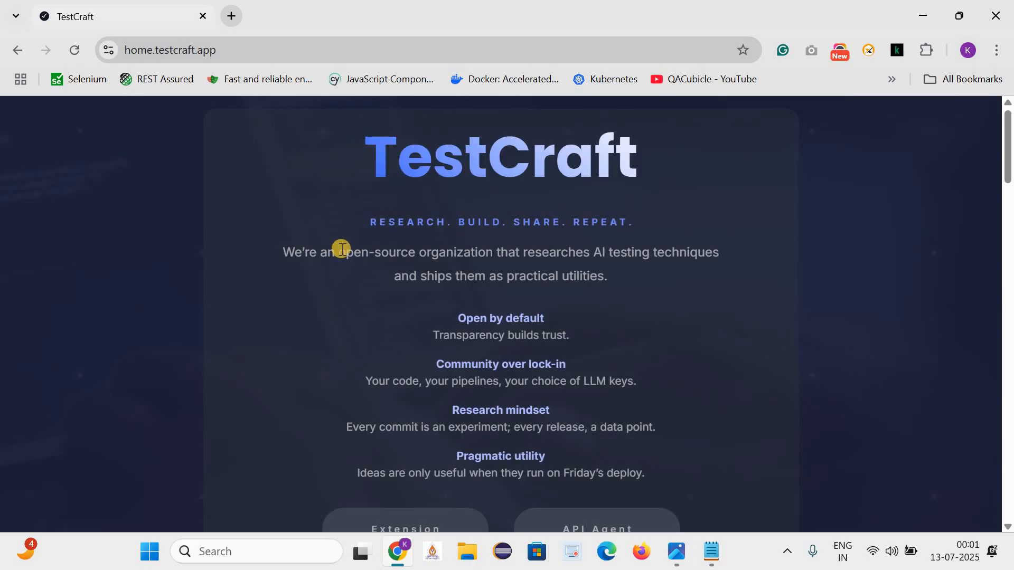
pyautogui.moveTo(451, 254)
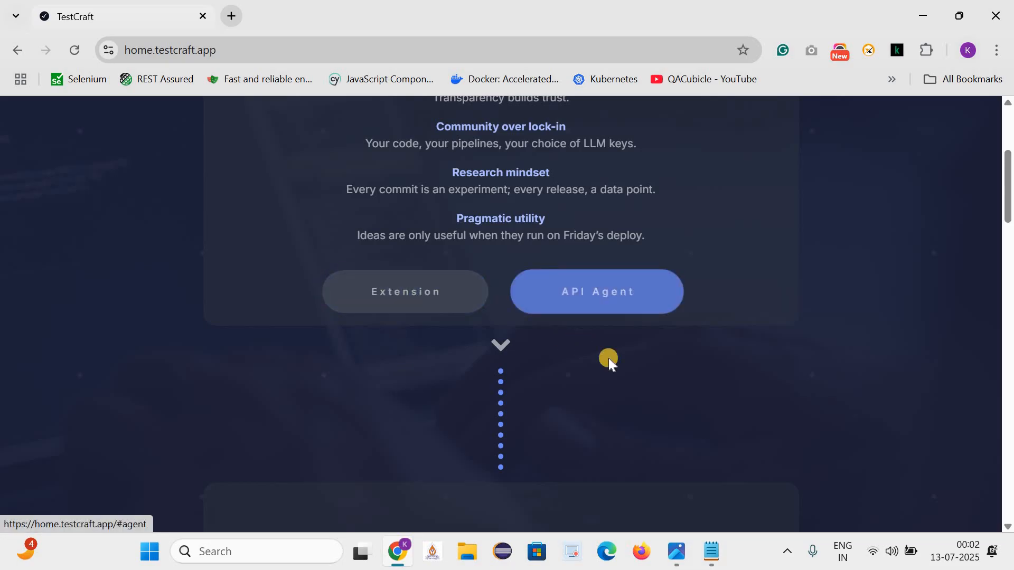
# Step: Scroll the TestCraft home page past API Automation Agent and Contact us to Browser extension
pyautogui.scroll(-3)
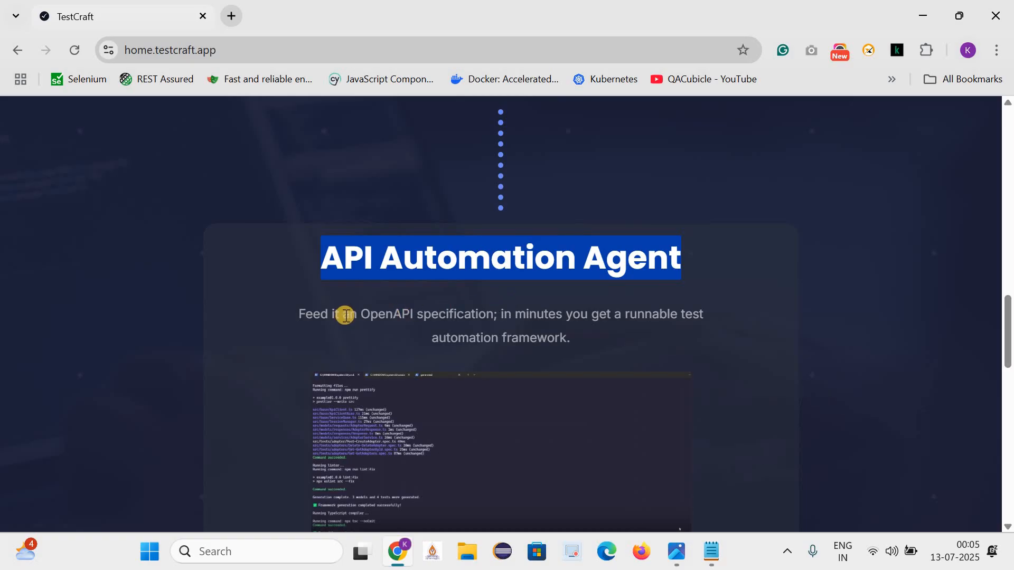
pyautogui.moveTo(516, 329)
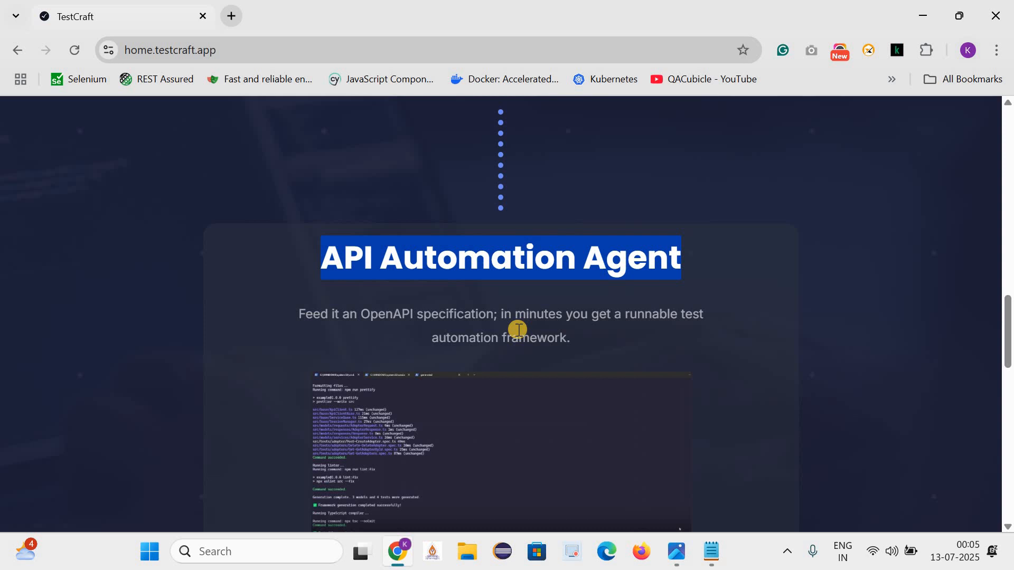
pyautogui.moveTo(440, 339)
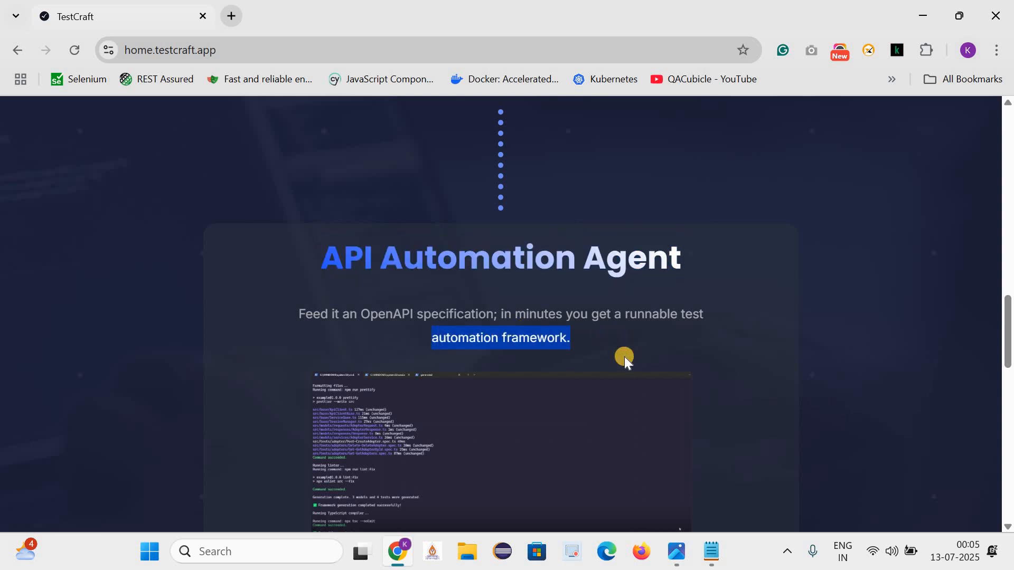
pyautogui.scroll(-3)
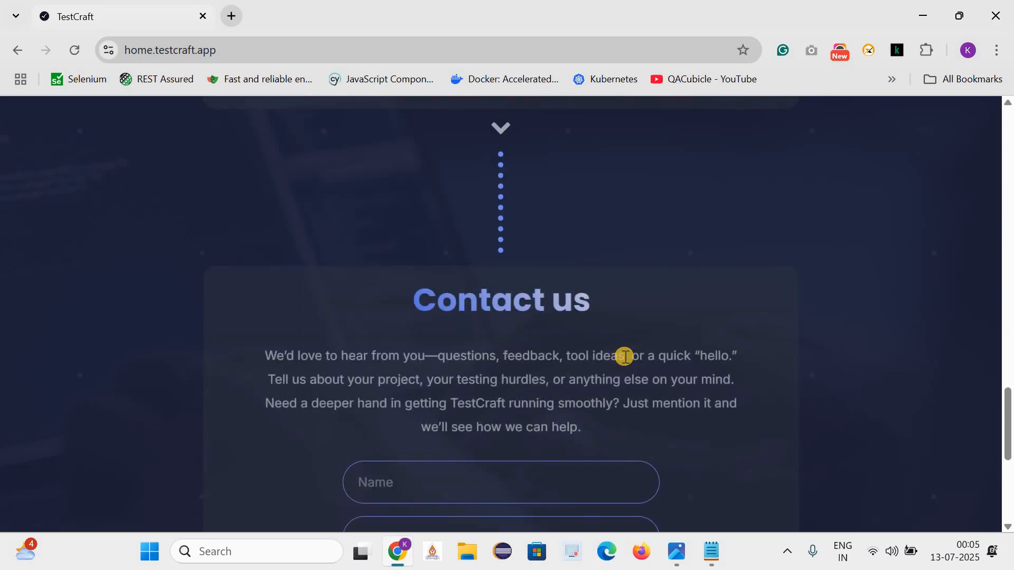
pyautogui.scroll(-3)
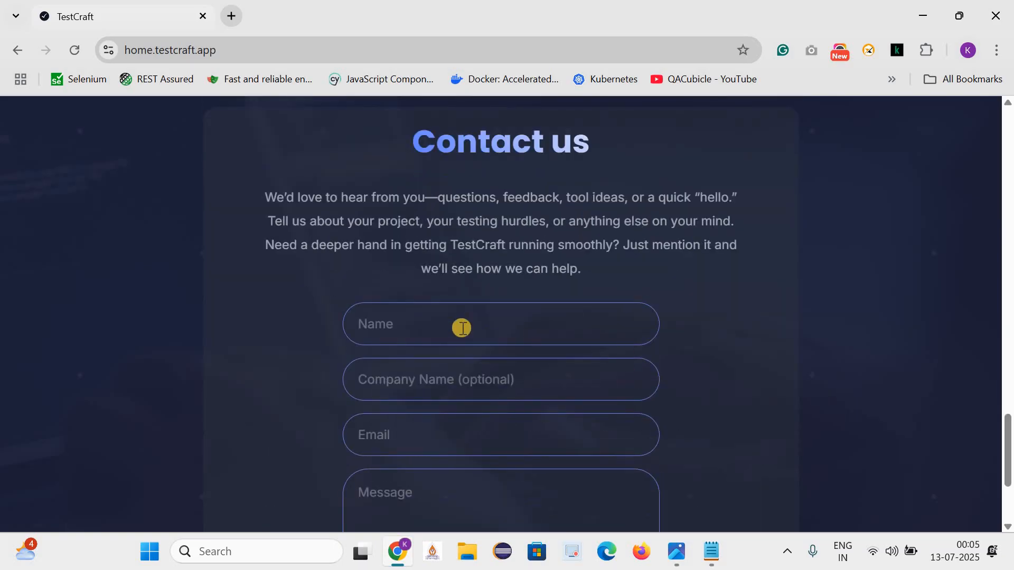
pyautogui.scroll(-3)
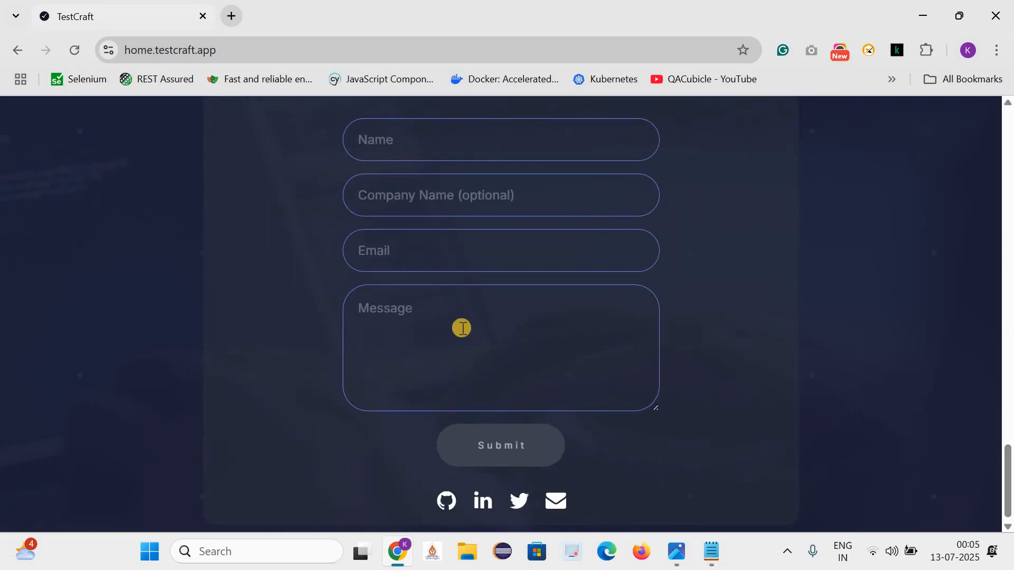
pyautogui.scroll(3)
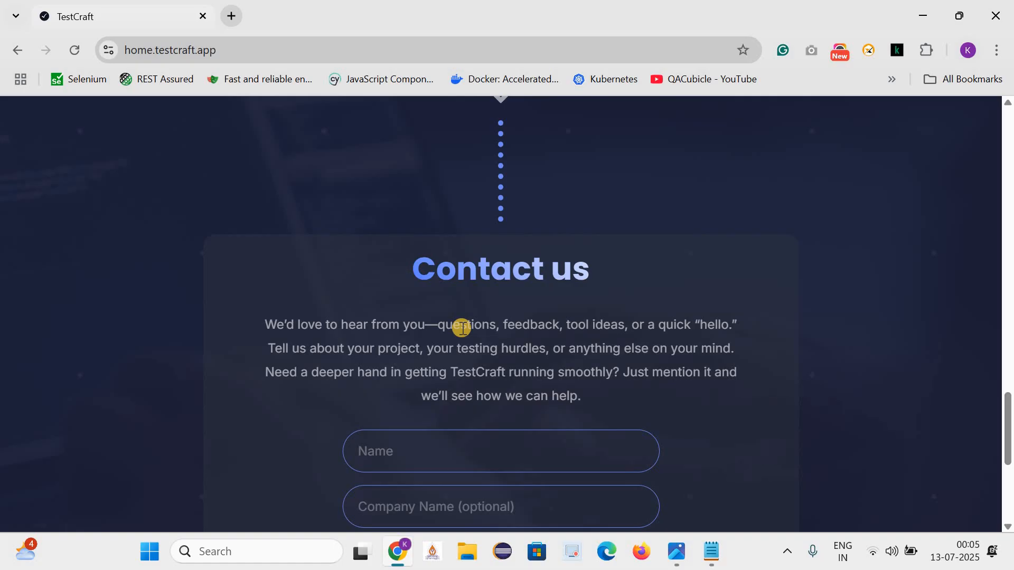
pyautogui.moveTo(454, 371)
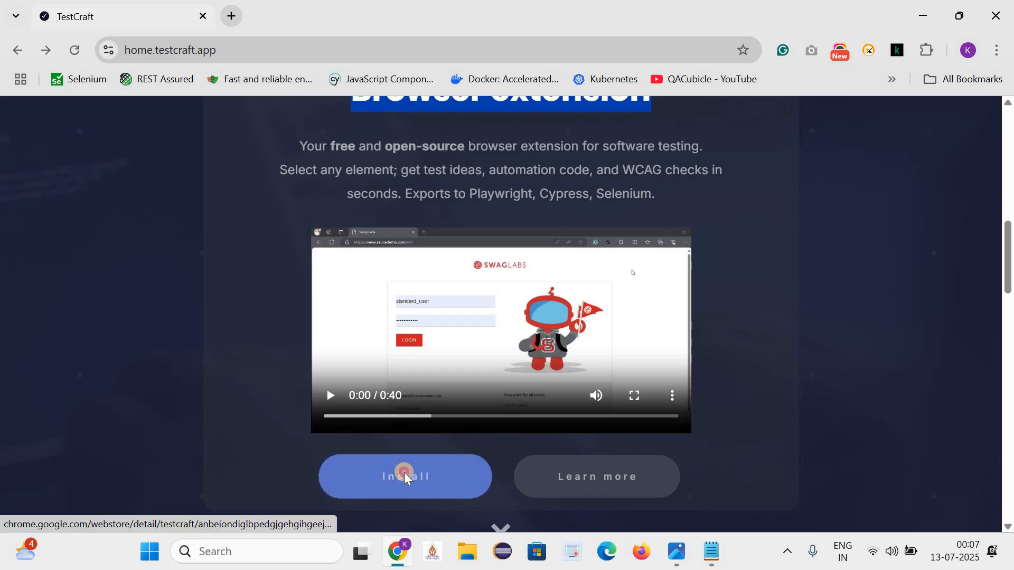
# Step: Open the TestCraft Web Store listing and highlight its name, tagline and test-idea description
pyautogui.click(405, 476)
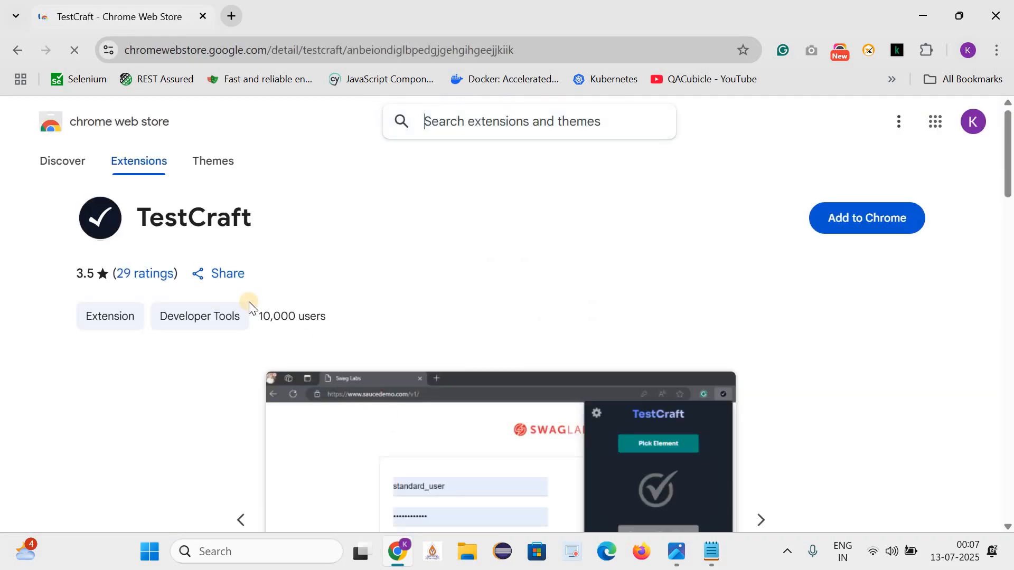
pyautogui.doubleClick(193, 218)
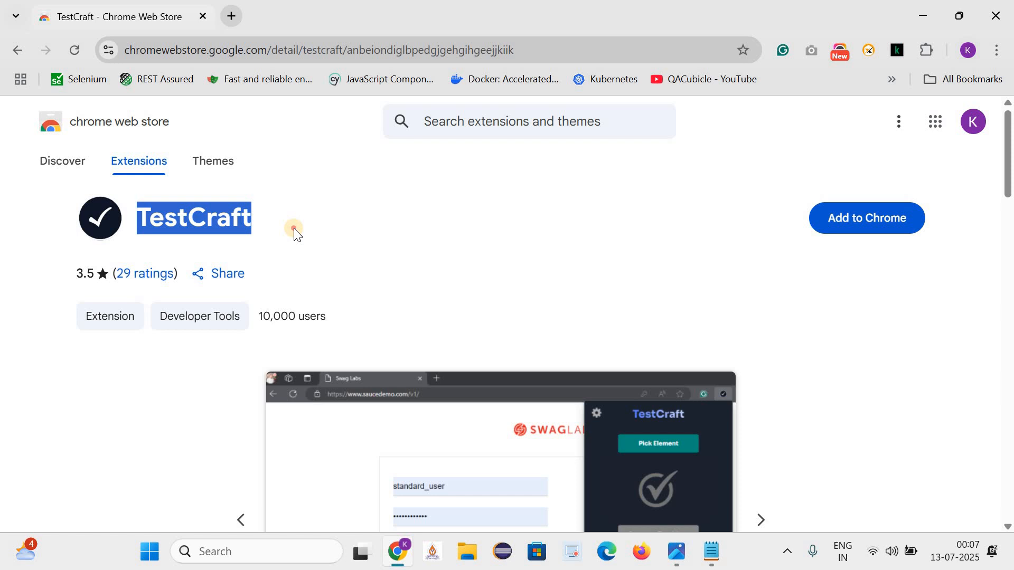
pyautogui.moveTo(726, 239)
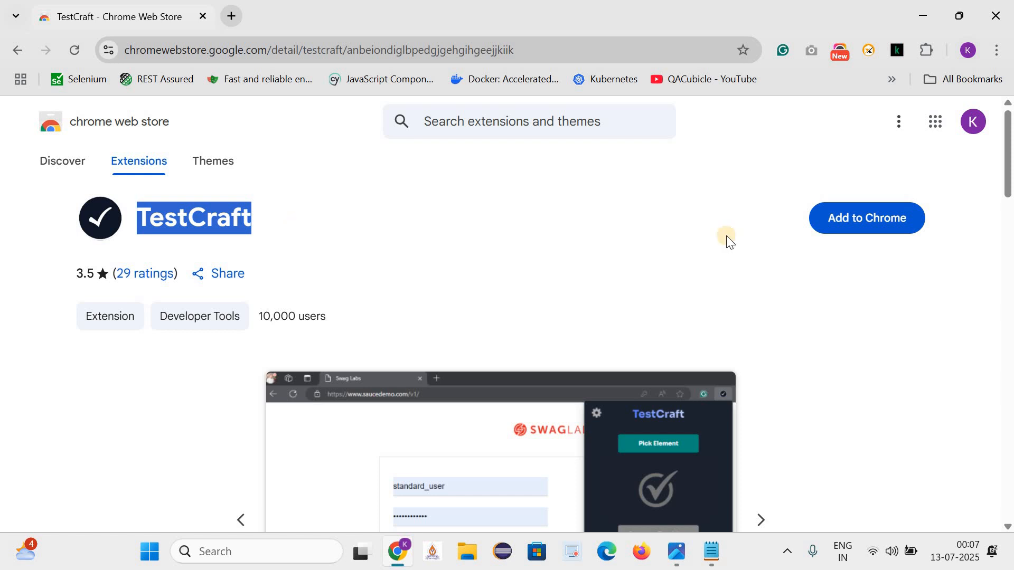
pyautogui.moveTo(260, 312)
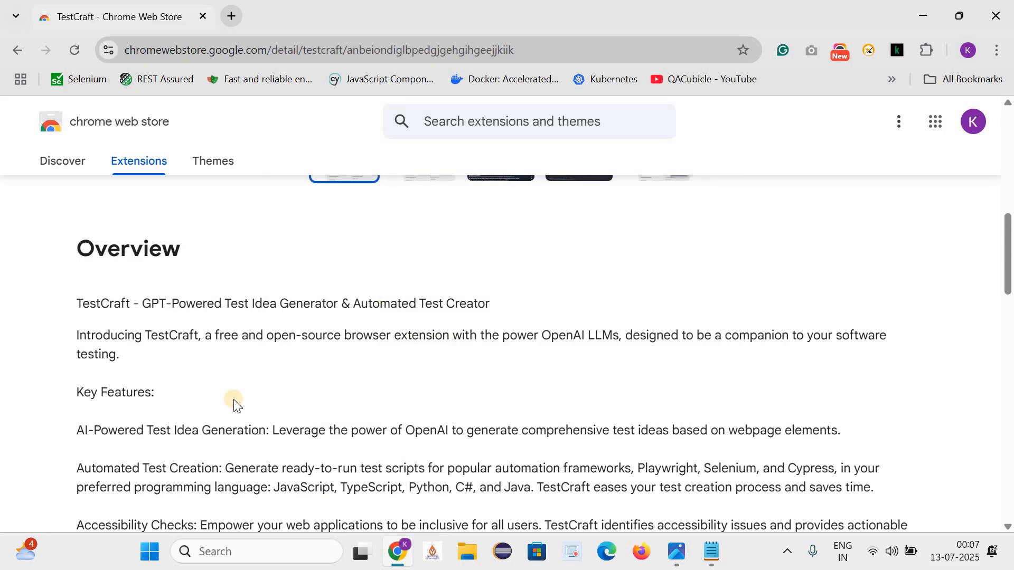
pyautogui.doubleClick(98, 304)
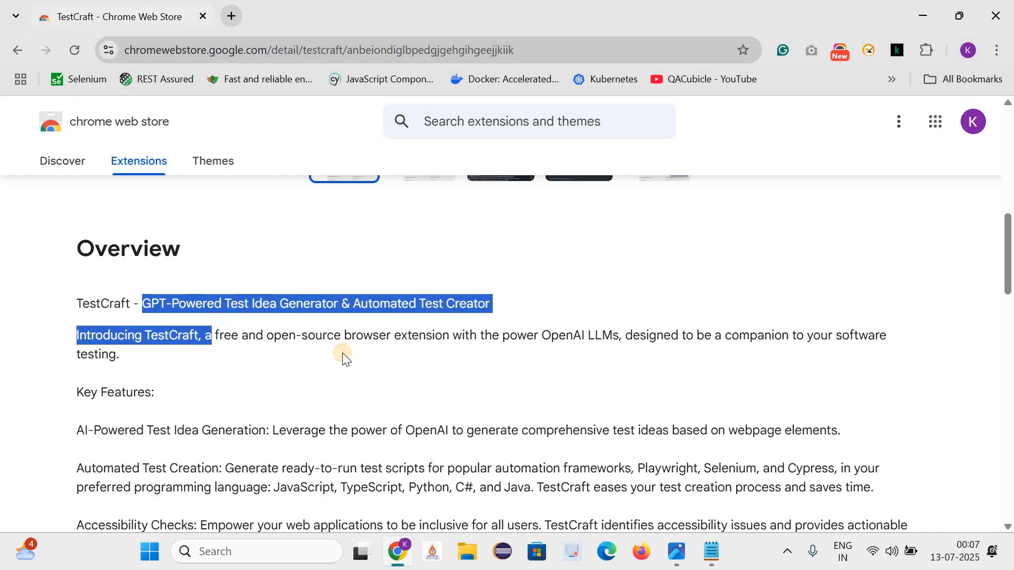
pyautogui.click(342, 358)
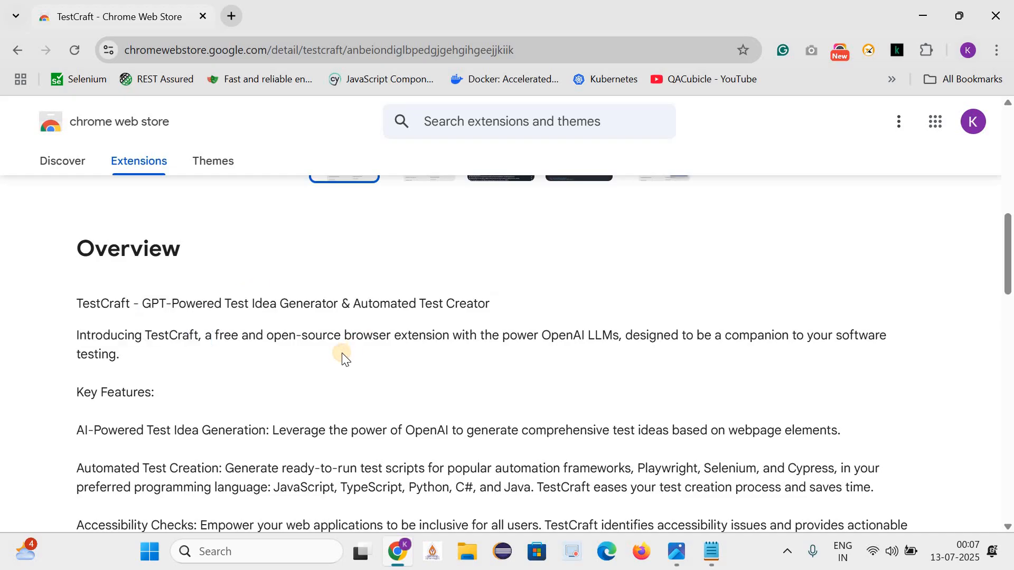
pyautogui.moveTo(210, 340)
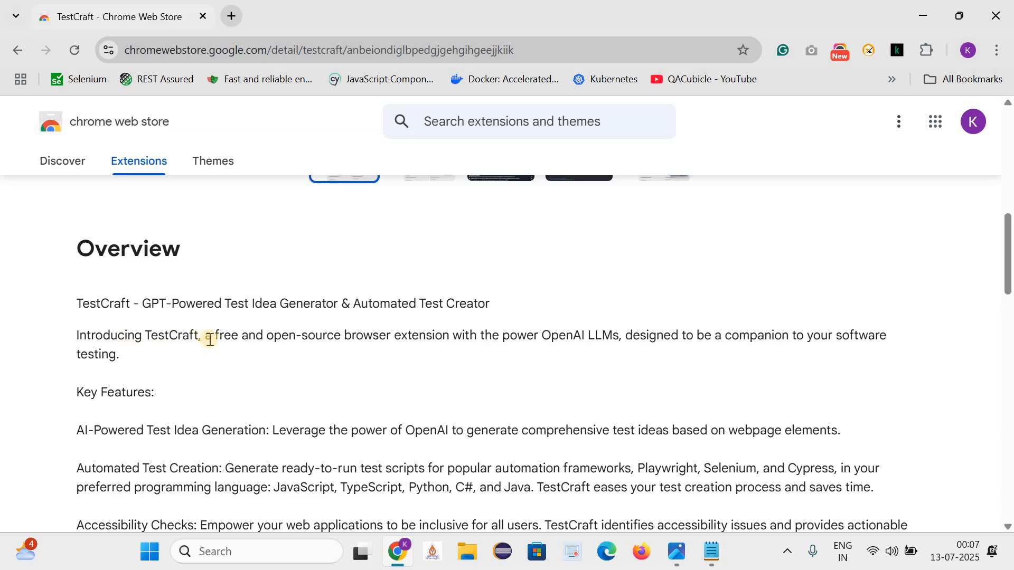
pyautogui.moveTo(339, 340)
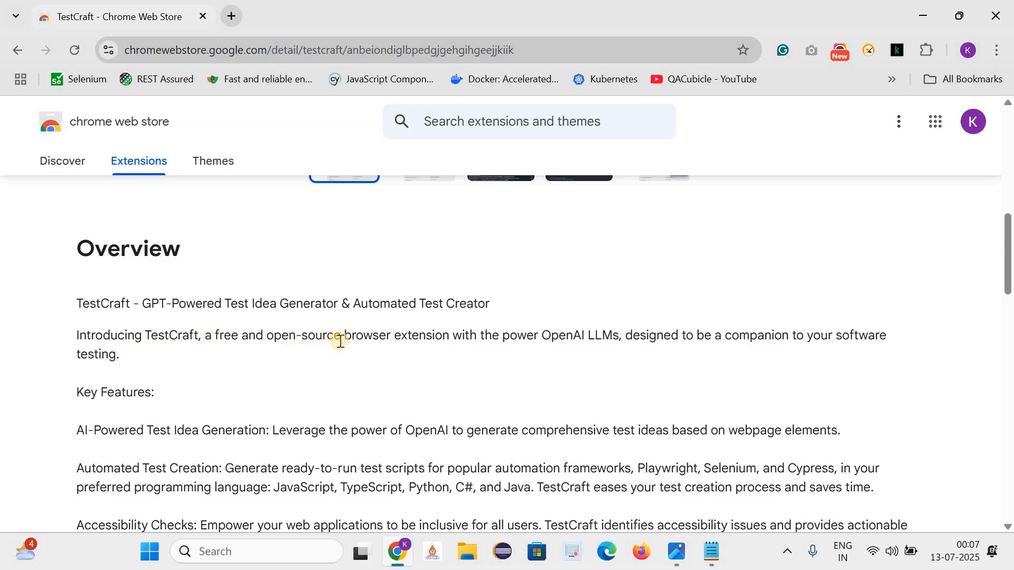
pyautogui.moveTo(546, 339)
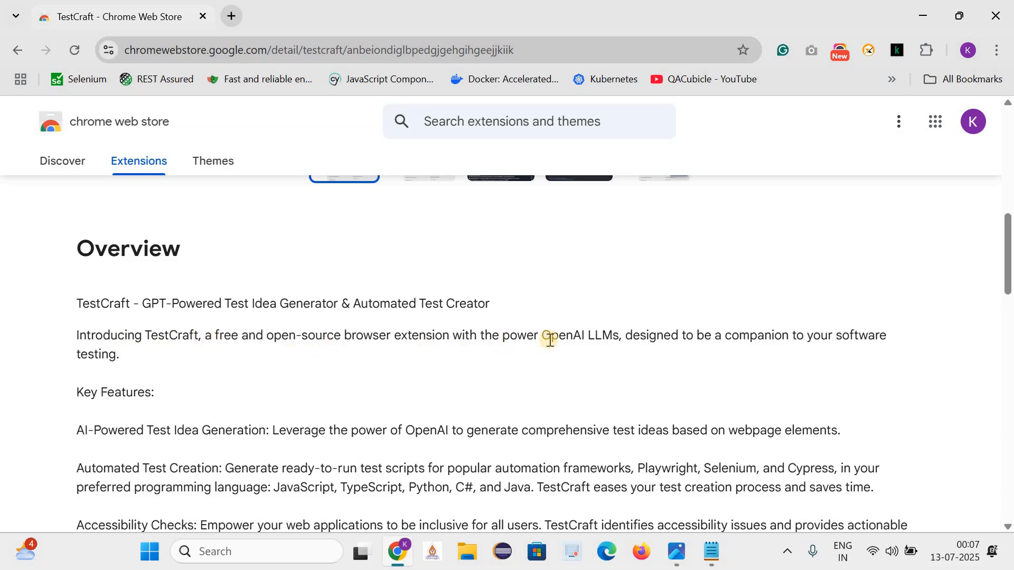
pyautogui.moveTo(708, 340)
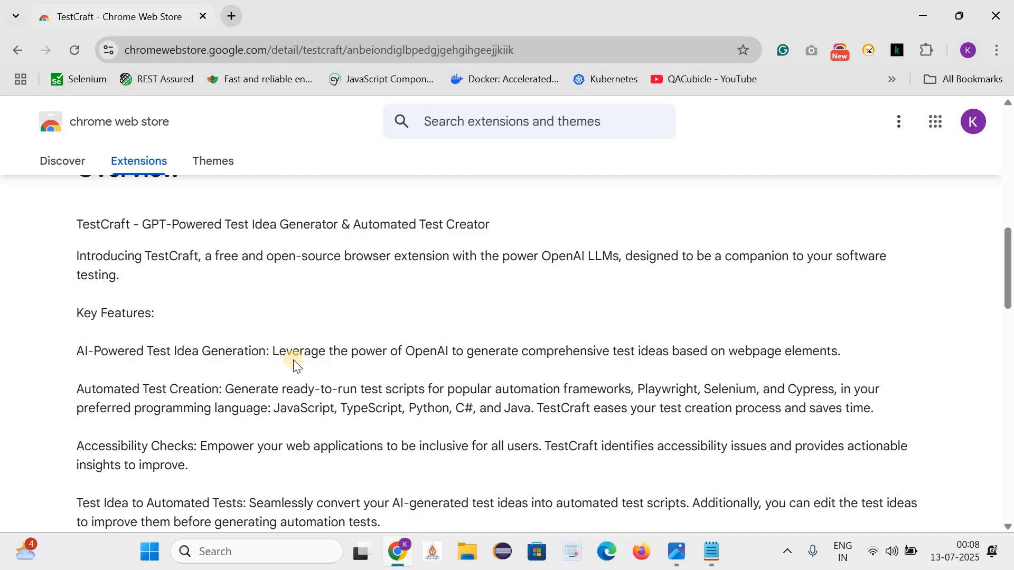
pyautogui.doubleClick(426, 351)
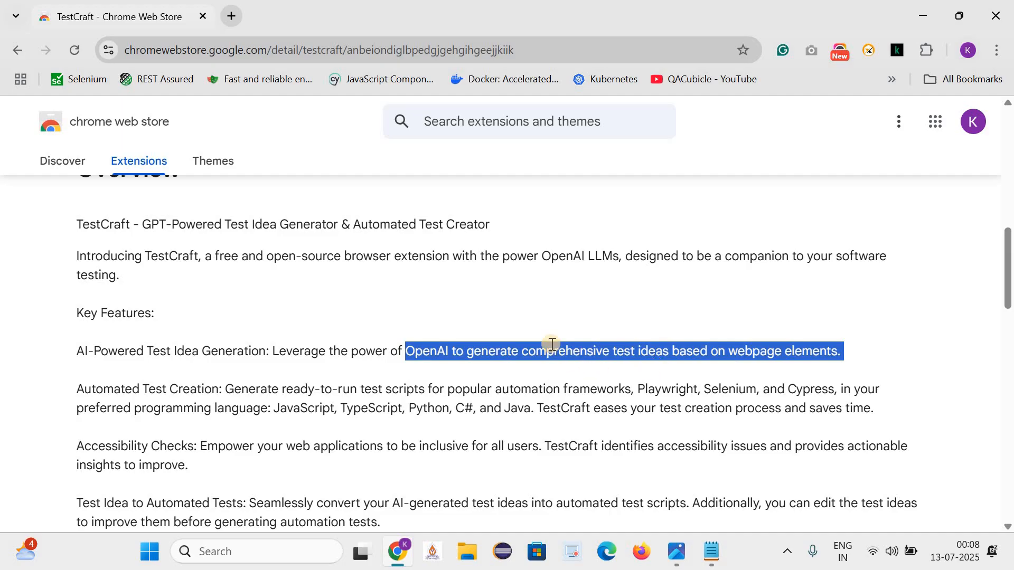
pyautogui.click(588, 323)
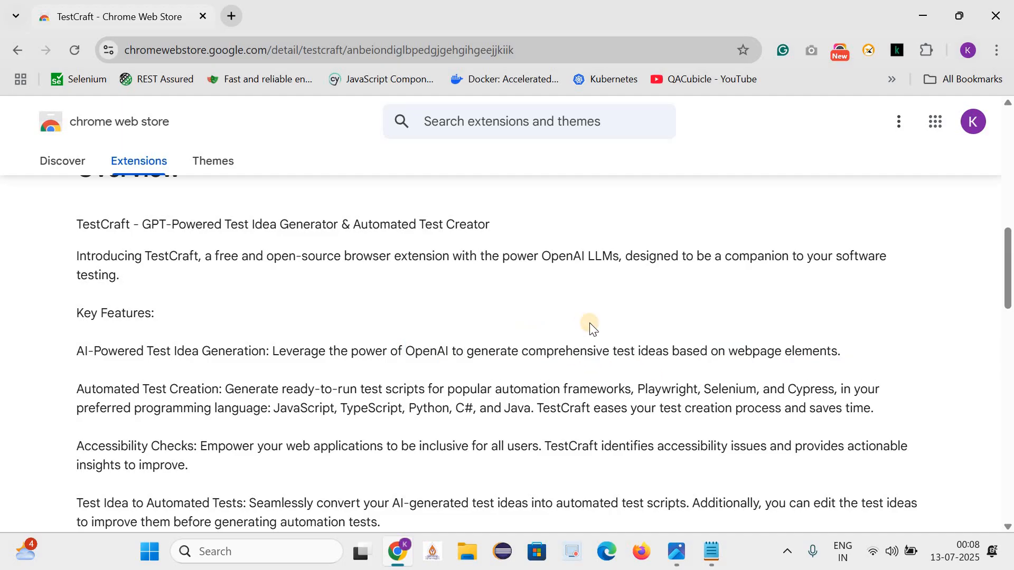
pyautogui.moveTo(588, 329)
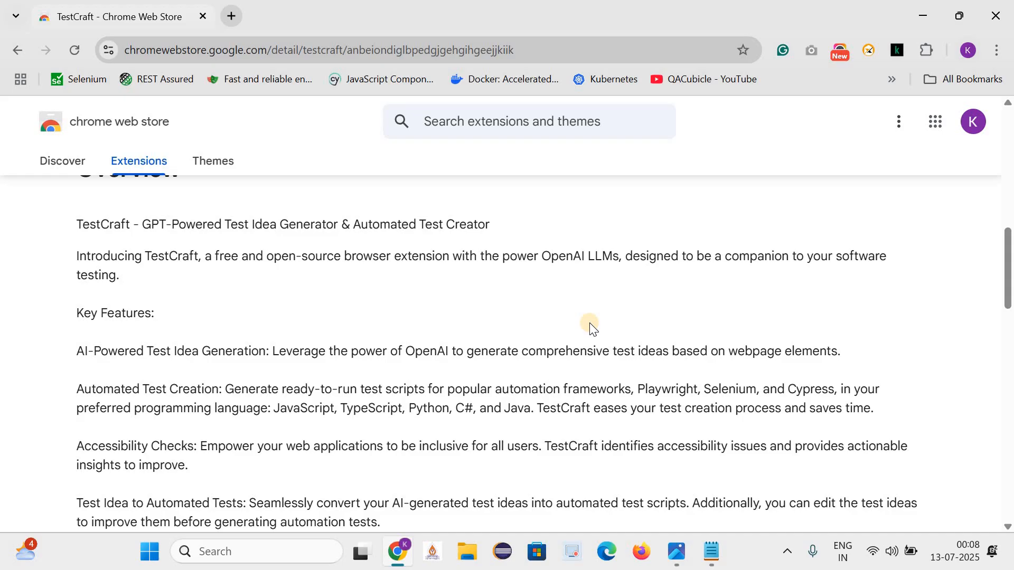
# Step: Read further, highlighting the supported languages and the ideas-into-automated-test-scripts sentence
pyautogui.scroll(-3)
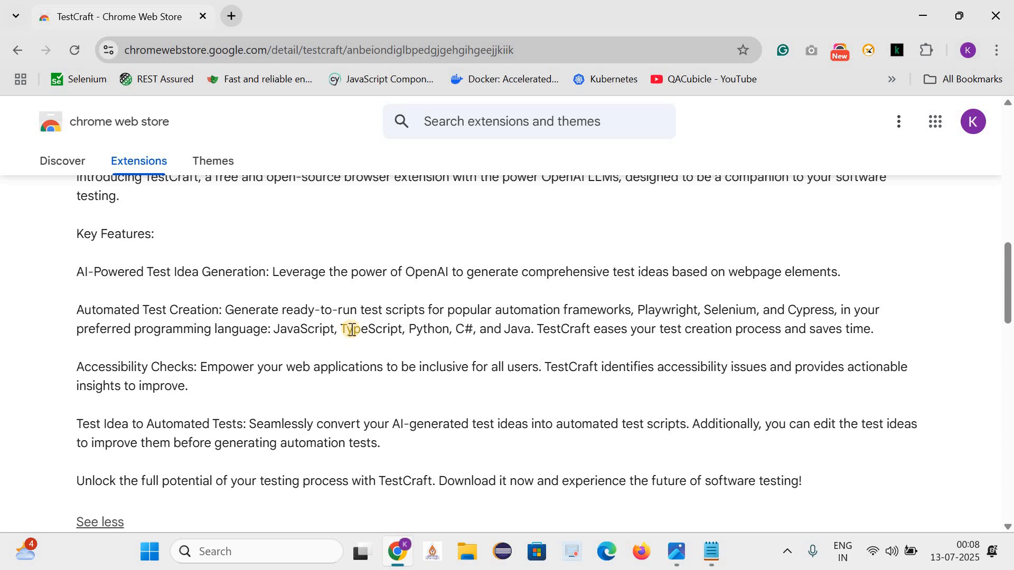
pyautogui.moveTo(375, 308); pyautogui.dragTo(272, 329)
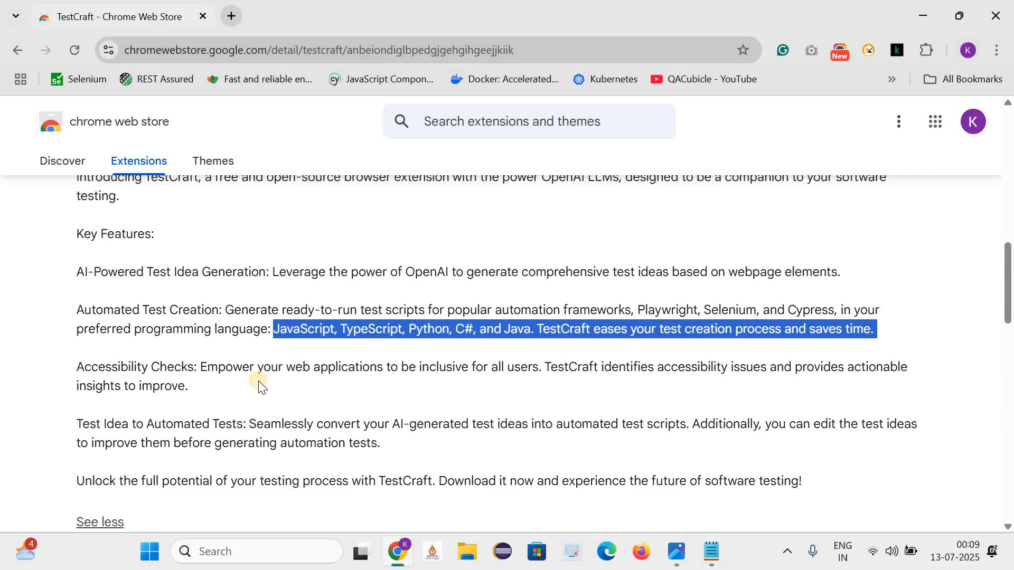
pyautogui.click(147, 363)
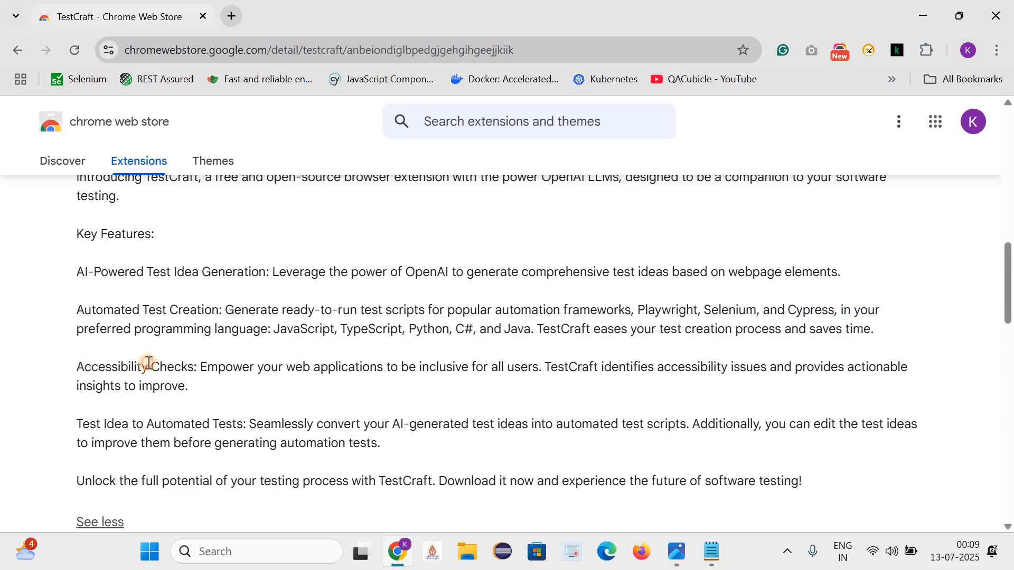
pyautogui.moveTo(271, 393)
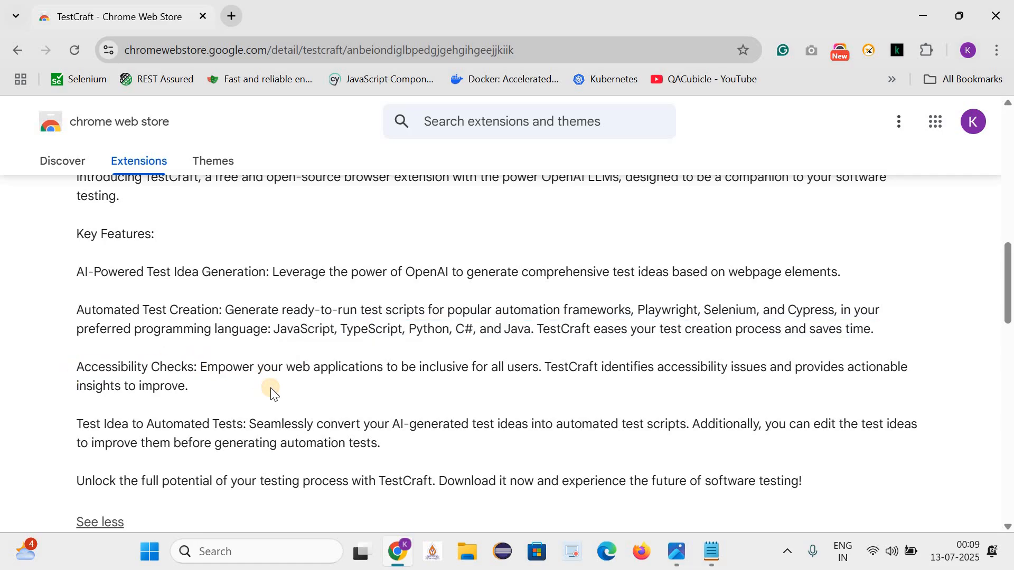
pyautogui.moveTo(308, 381)
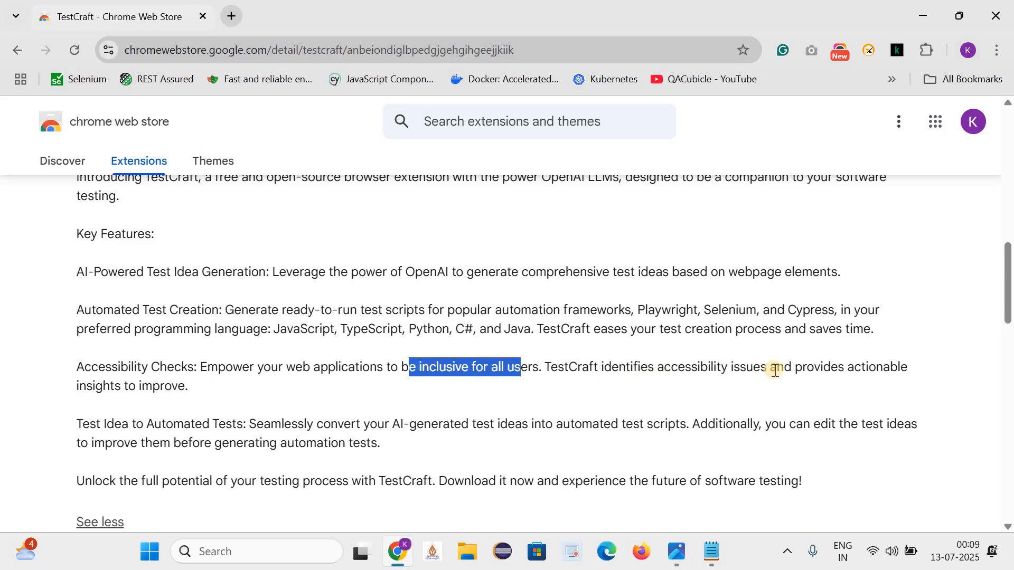
pyautogui.moveTo(203, 386)
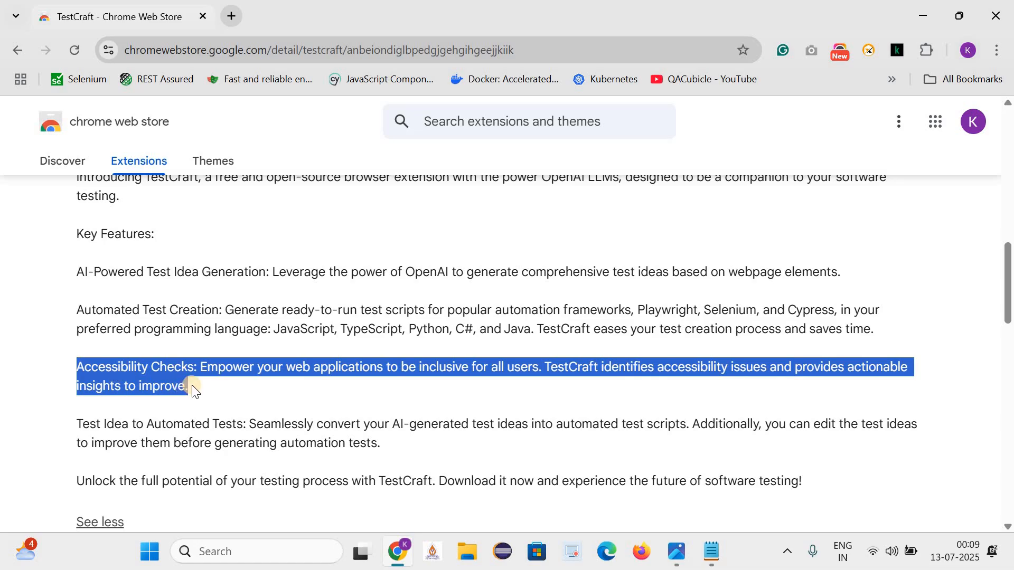
pyautogui.scroll(-3)
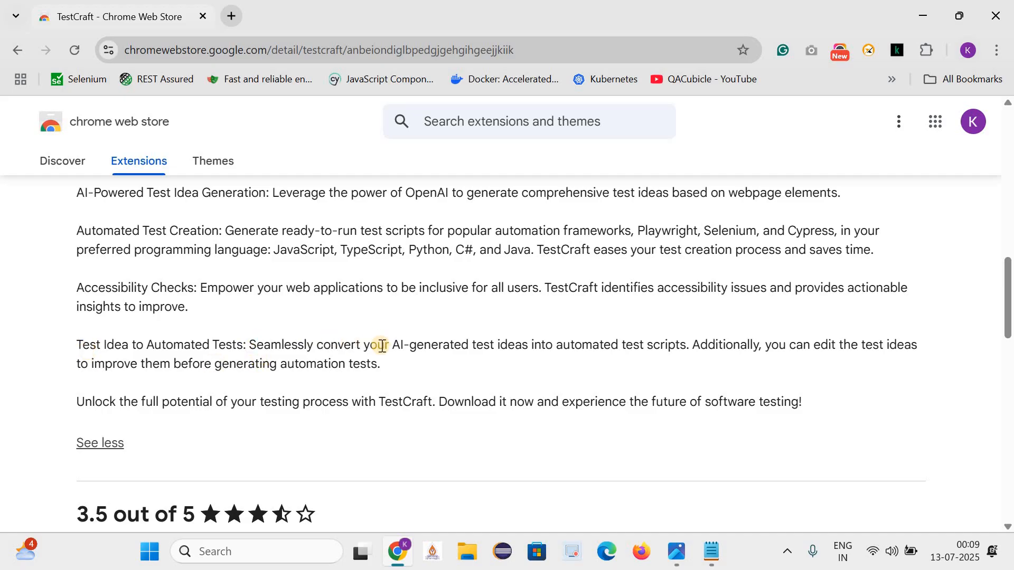
pyautogui.moveTo(380, 345); pyautogui.dragTo(673, 364)
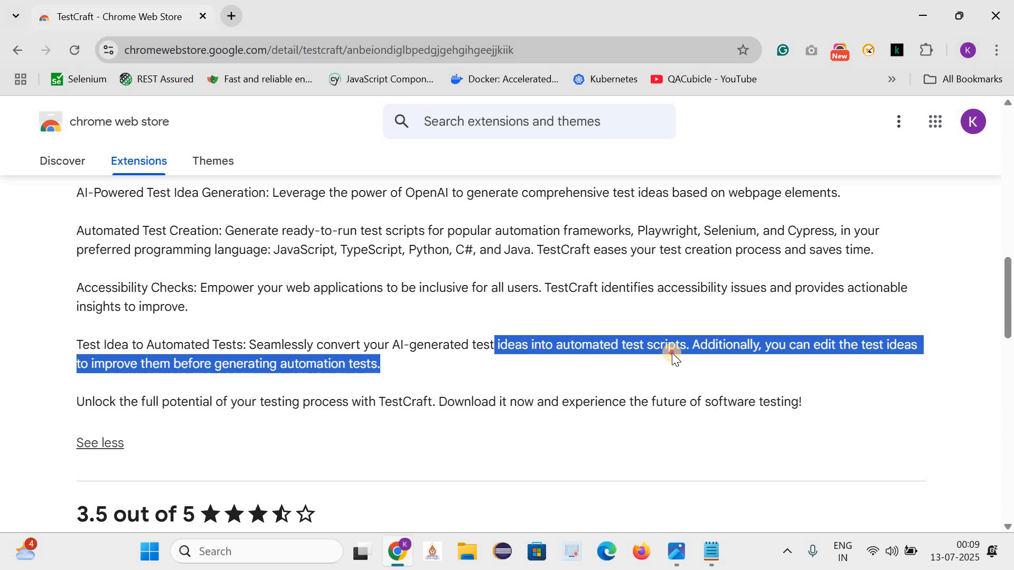
pyautogui.moveTo(672, 354); pyautogui.dragTo(697, 354)
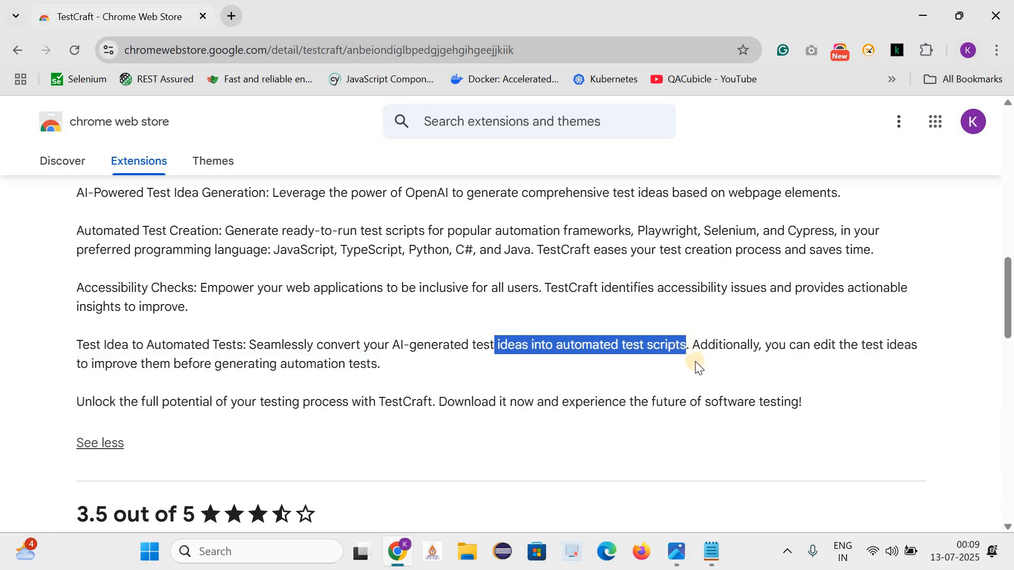
pyautogui.moveTo(188, 369)
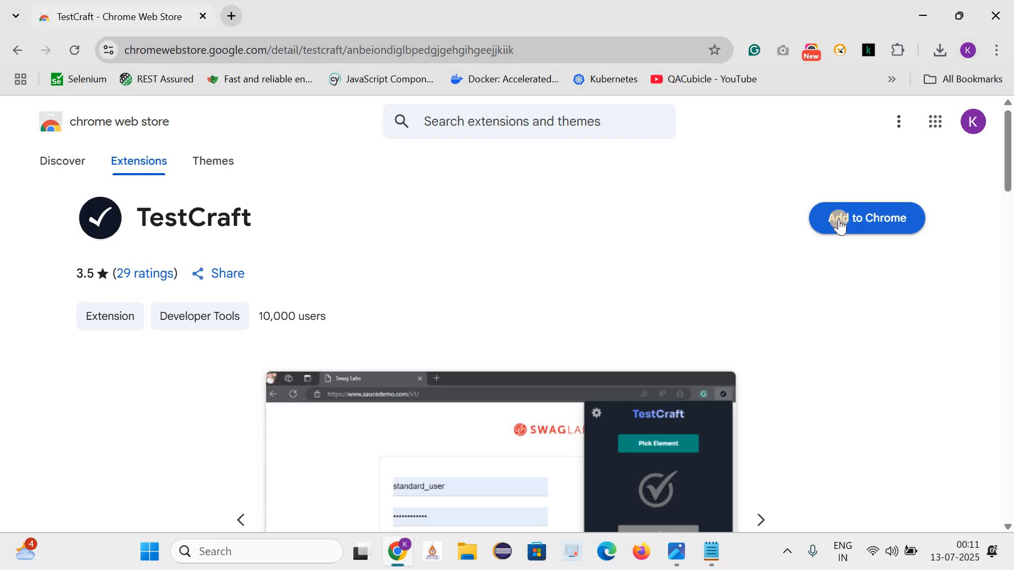
# Step: Add TestCraft to Chrome, confirm Add extension, and pin it to the toolbar
pyautogui.click(866, 218)
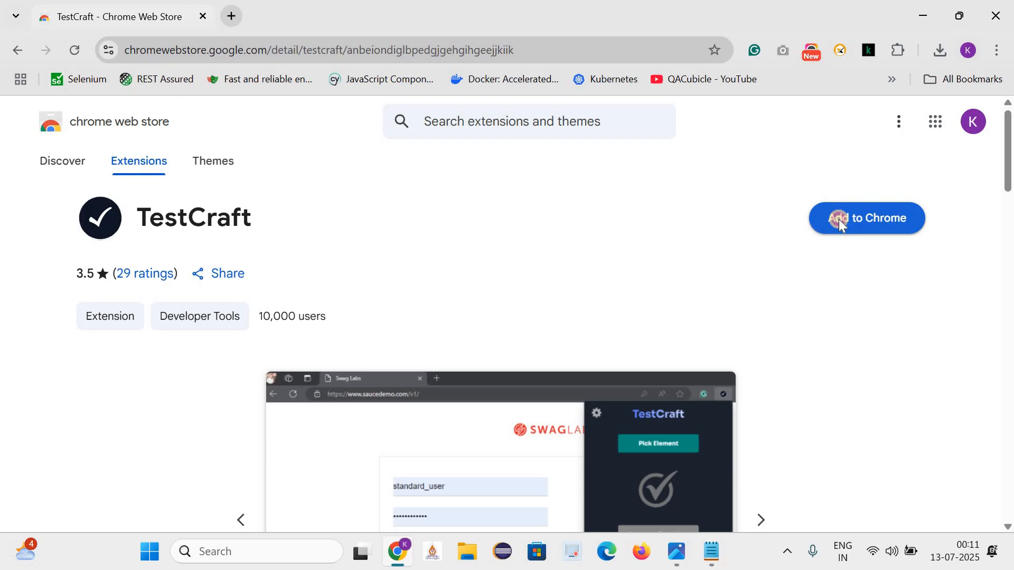
pyautogui.click(865, 218)
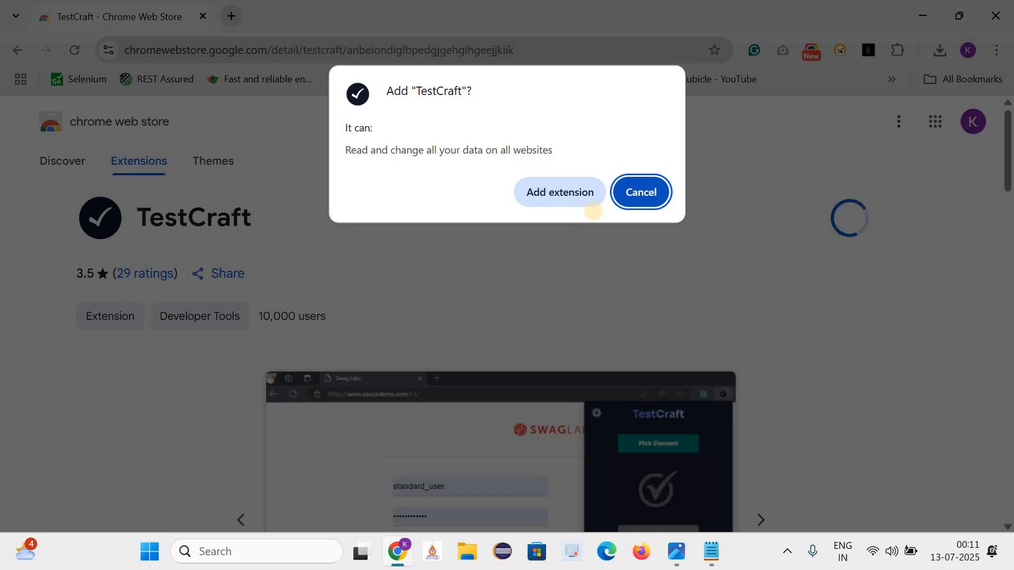
pyautogui.moveTo(595, 217)
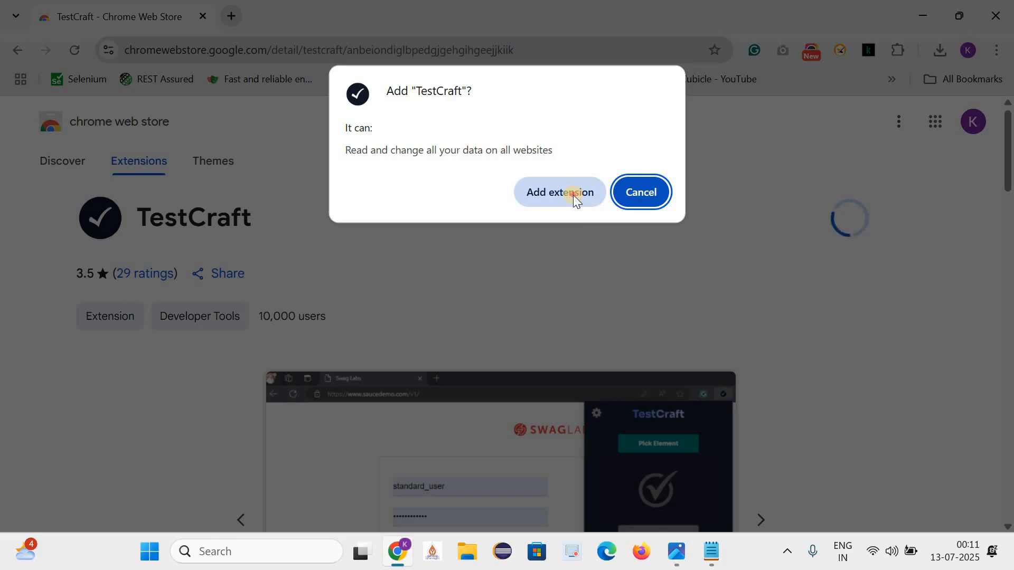
pyautogui.click(559, 193)
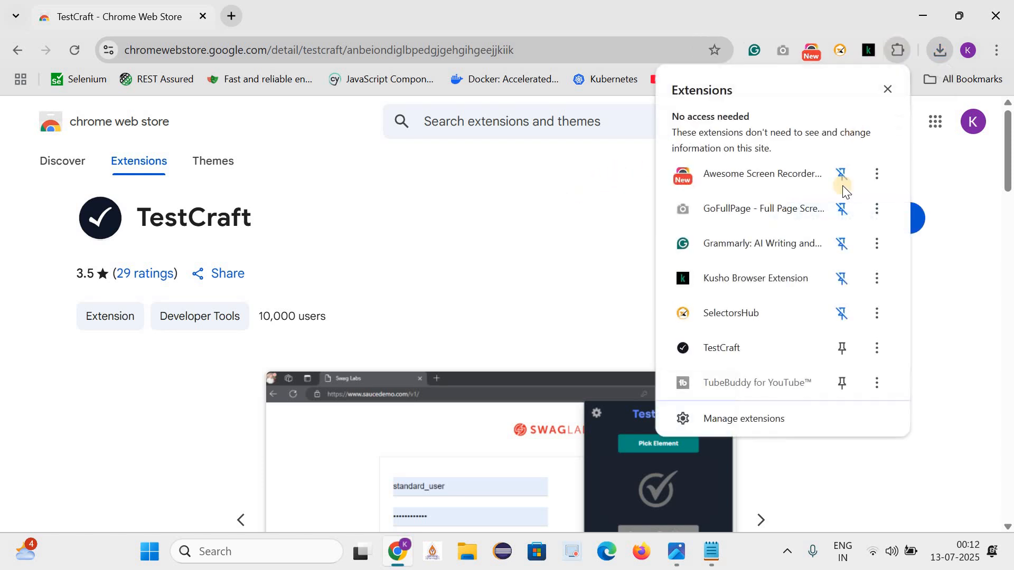
pyautogui.moveTo(721, 356)
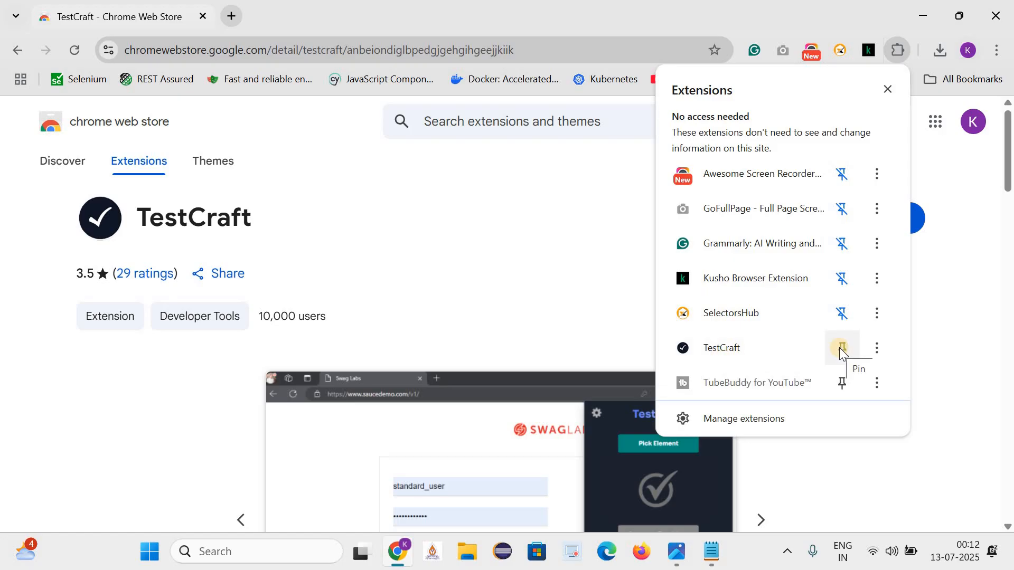
pyautogui.click(841, 348)
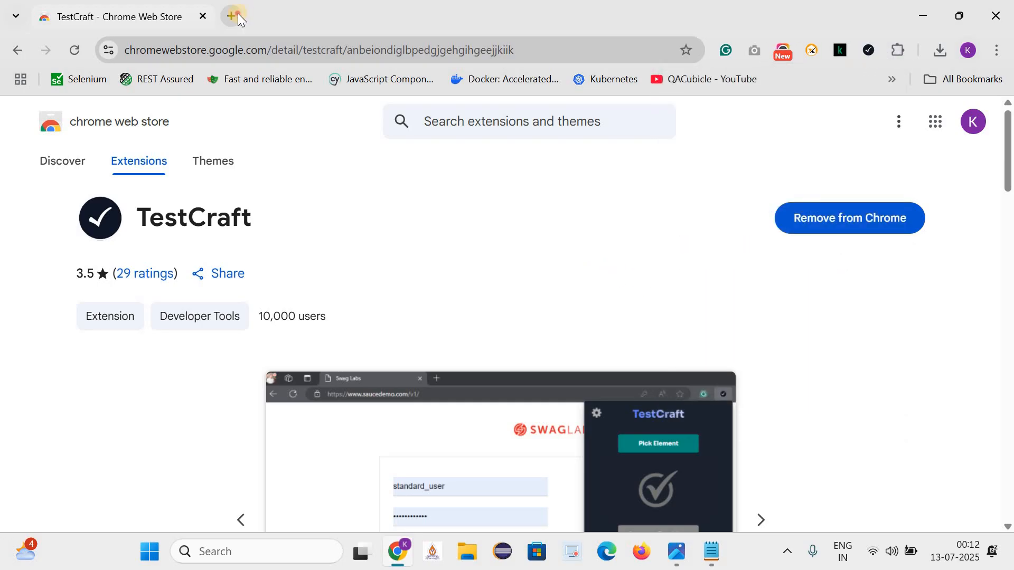
# Step: Open a new tab and show the TestCraft popup with Pick Element, Generate Test Ideas, Automate, Accessibility
pyautogui.click(234, 16)
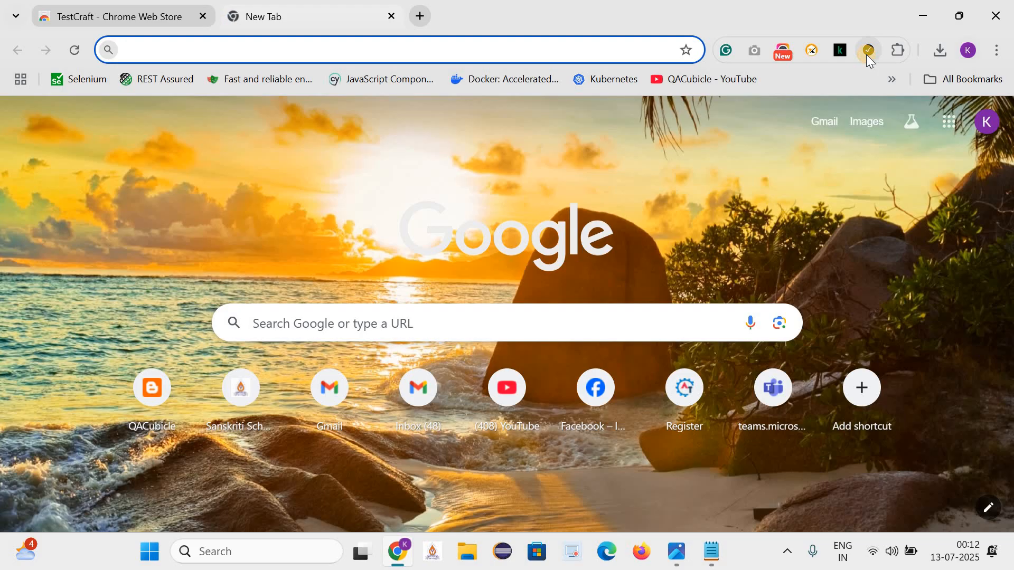
pyautogui.click(868, 49)
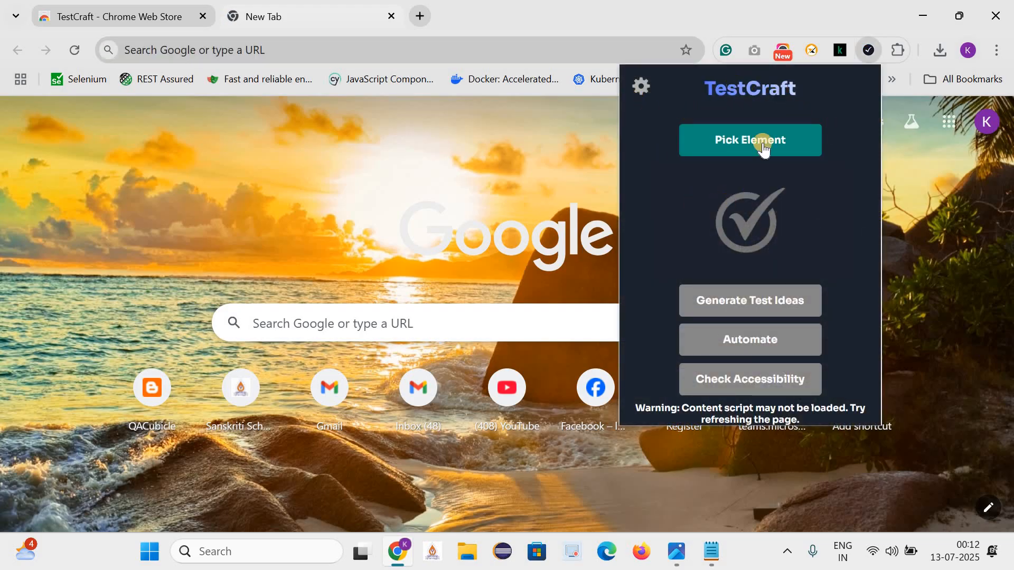
pyautogui.moveTo(702, 134)
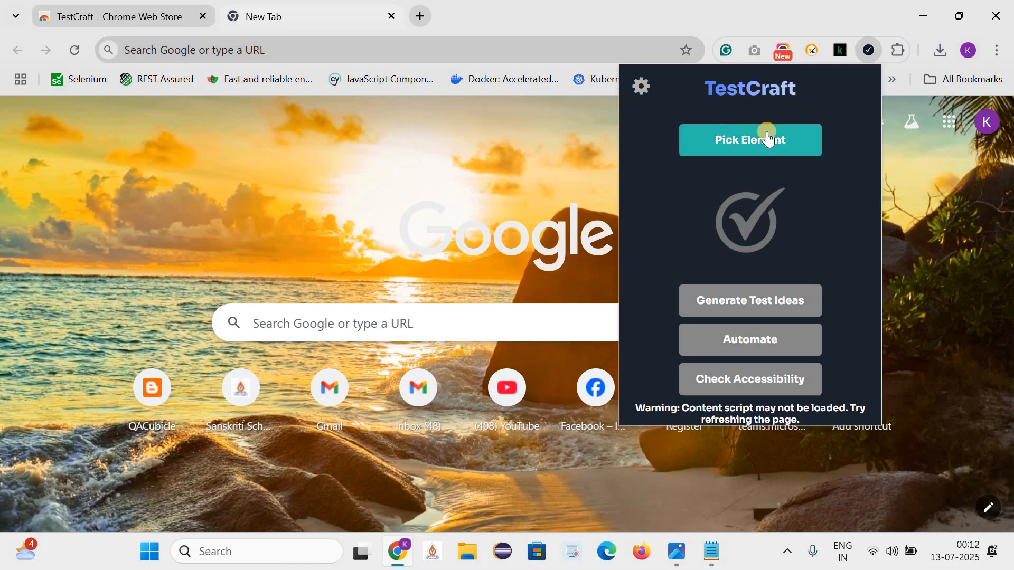
pyautogui.moveTo(780, 339)
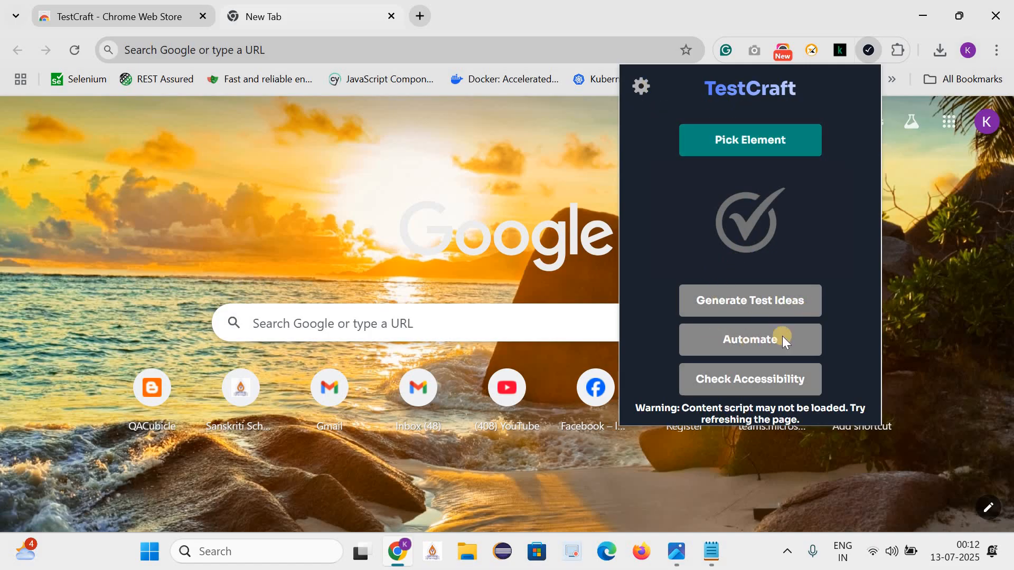
pyautogui.moveTo(810, 385)
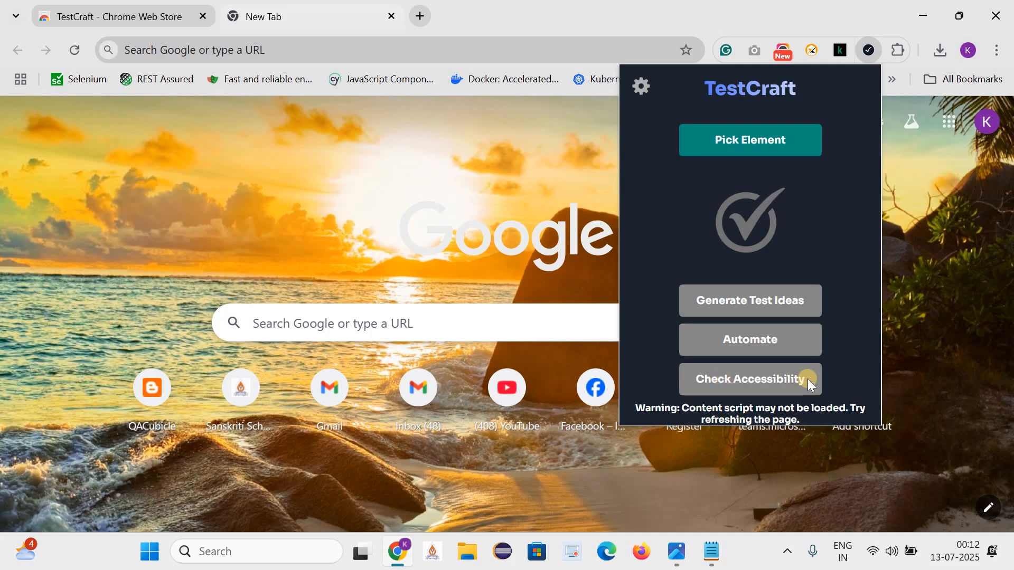
pyautogui.moveTo(471, 55)
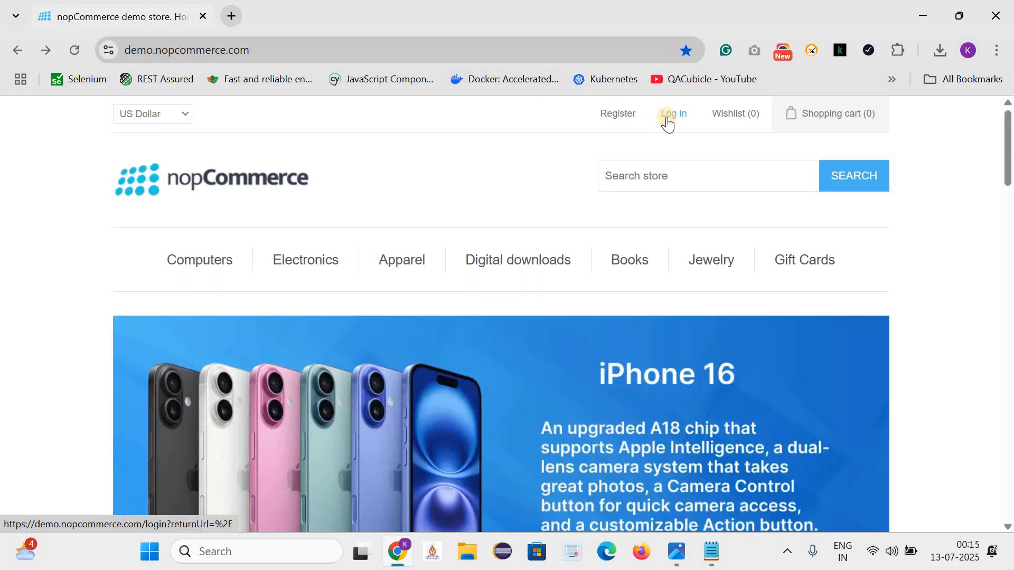
# Step: Open the demo.nopcommerce.com Log in page and focus the returning-customer Email field
pyautogui.click(671, 113)
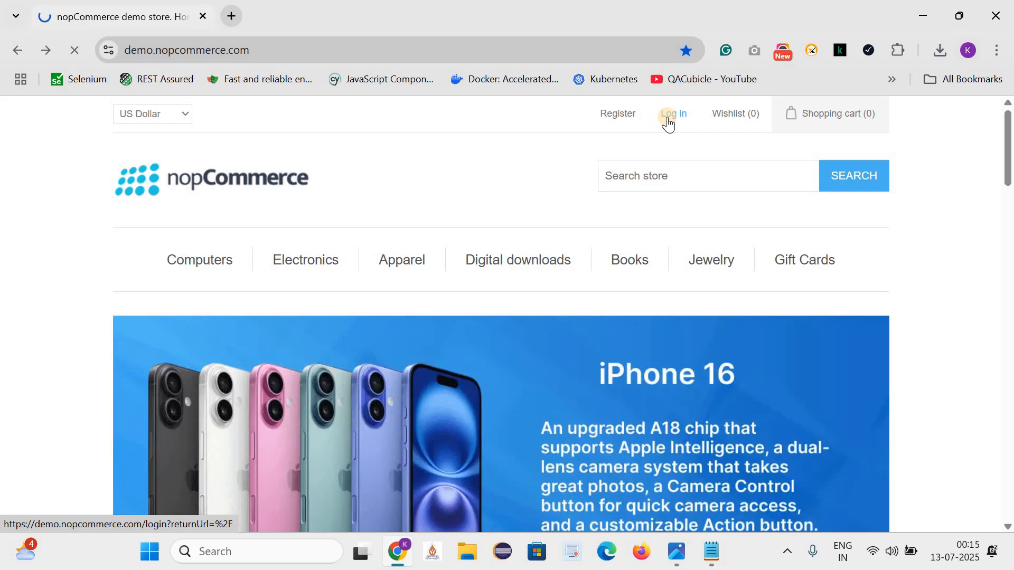
pyautogui.click(672, 113)
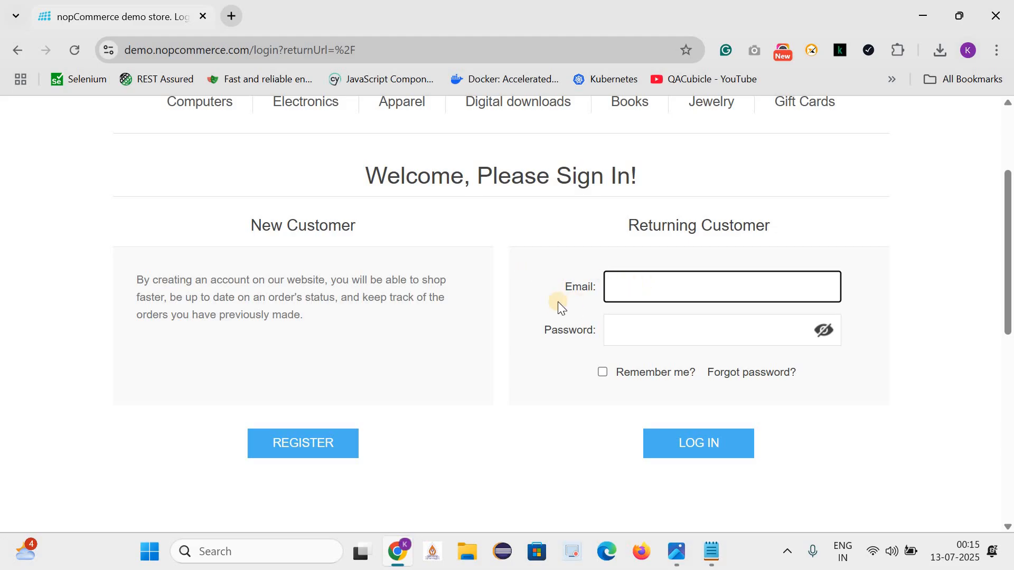
pyautogui.click(720, 286)
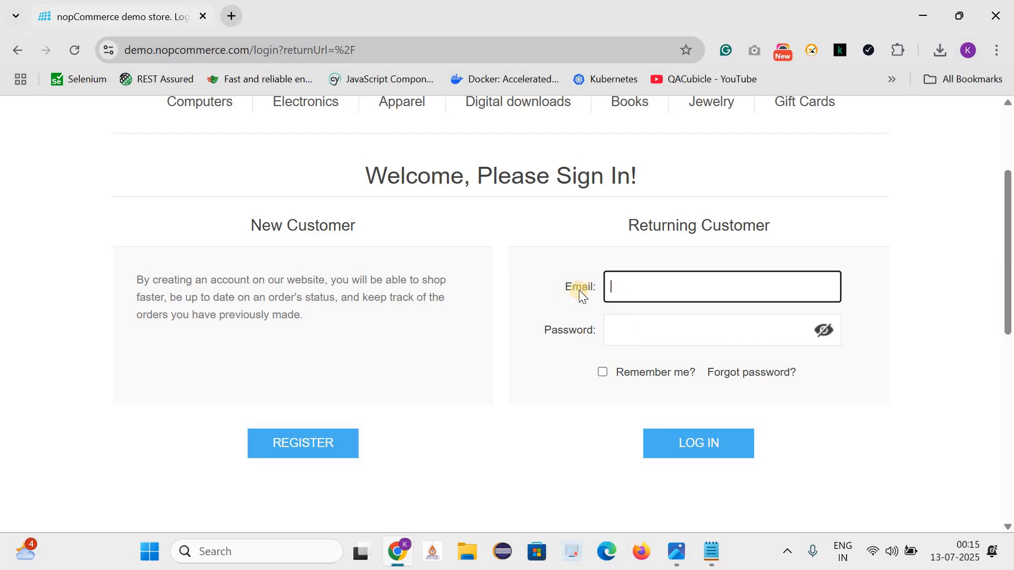
pyautogui.moveTo(626, 325)
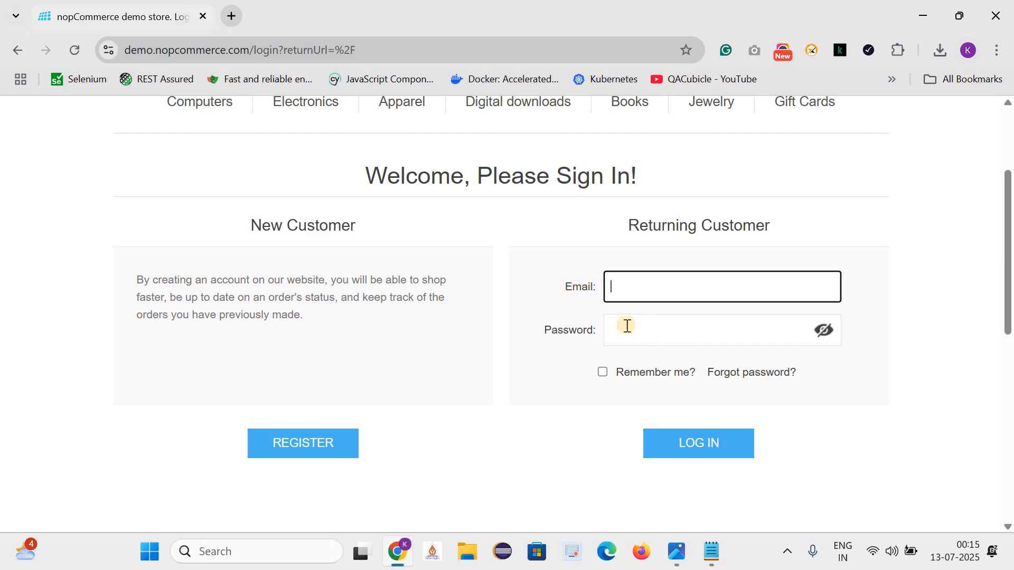
pyautogui.click(697, 443)
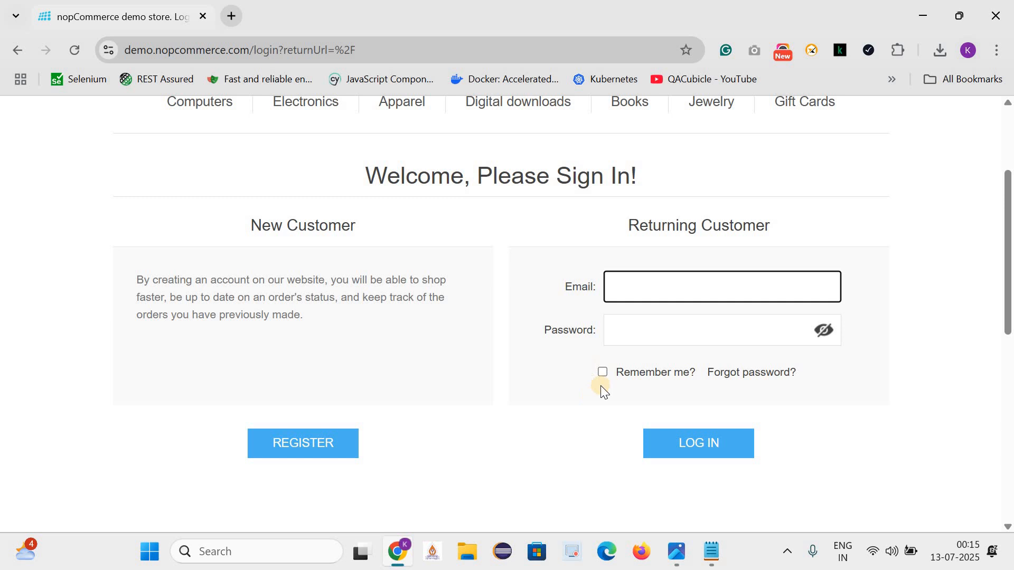
pyautogui.moveTo(751, 374)
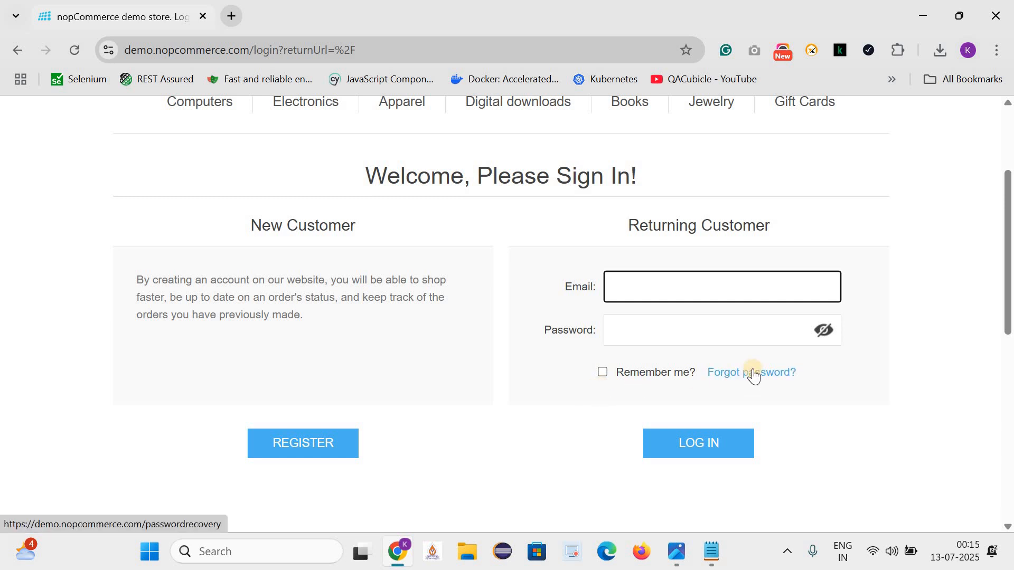
pyautogui.click(720, 287)
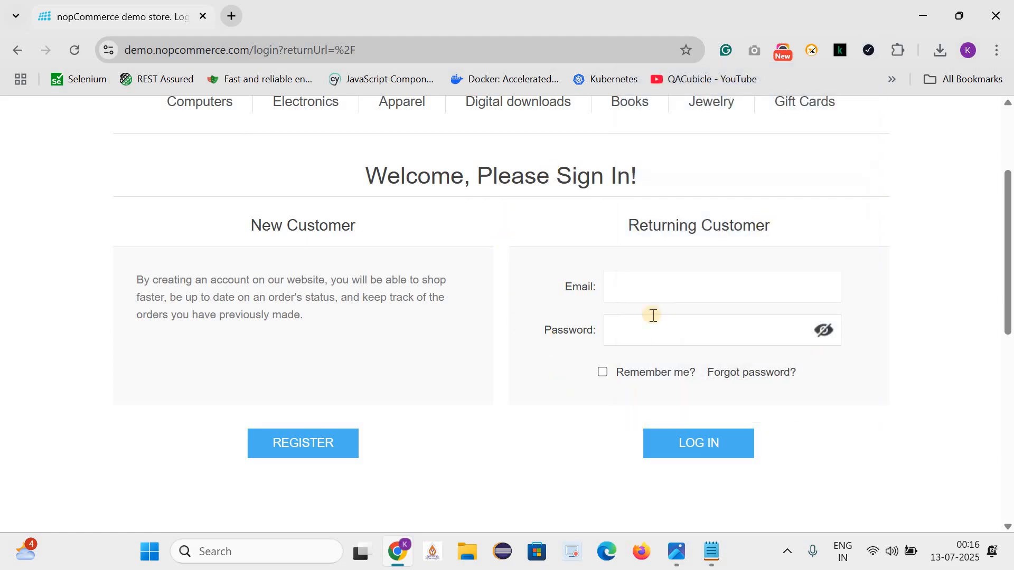
# Step: Set TestCraft's Automation Settings to selenium with Java, then close the popup
pyautogui.click(867, 50)
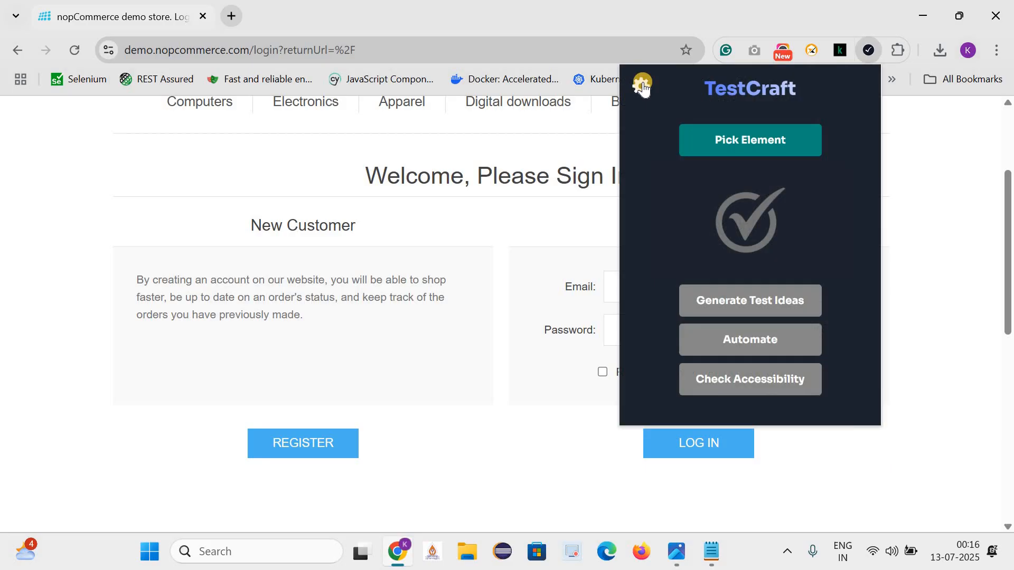
pyautogui.click(750, 339)
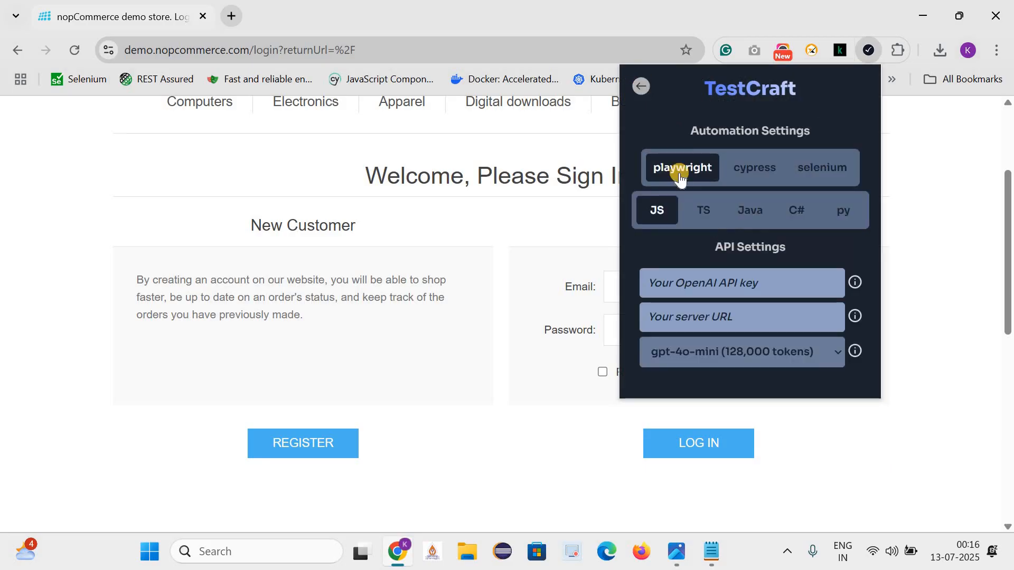
pyautogui.moveTo(798, 171)
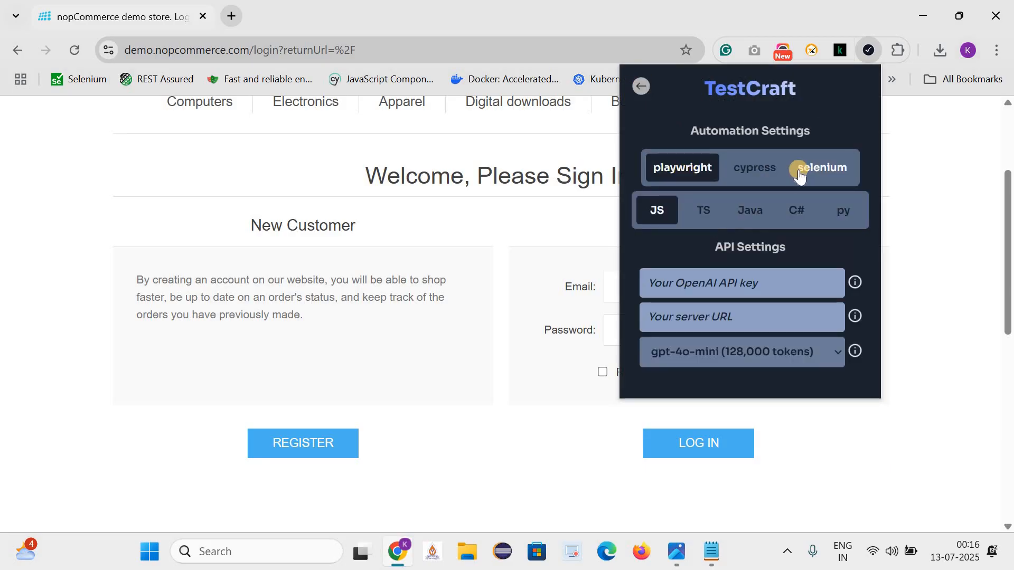
pyautogui.click(821, 168)
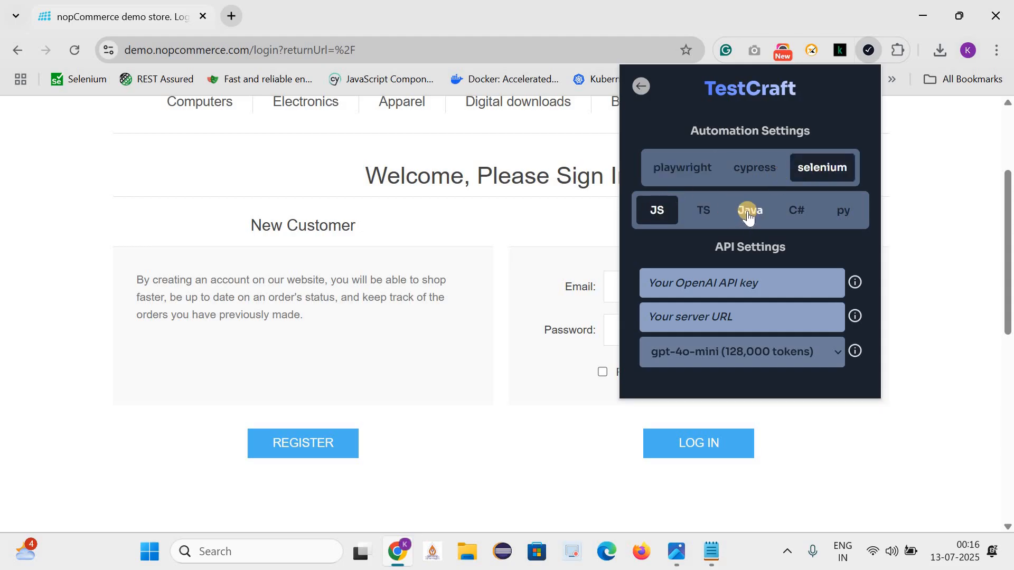
pyautogui.click(750, 210)
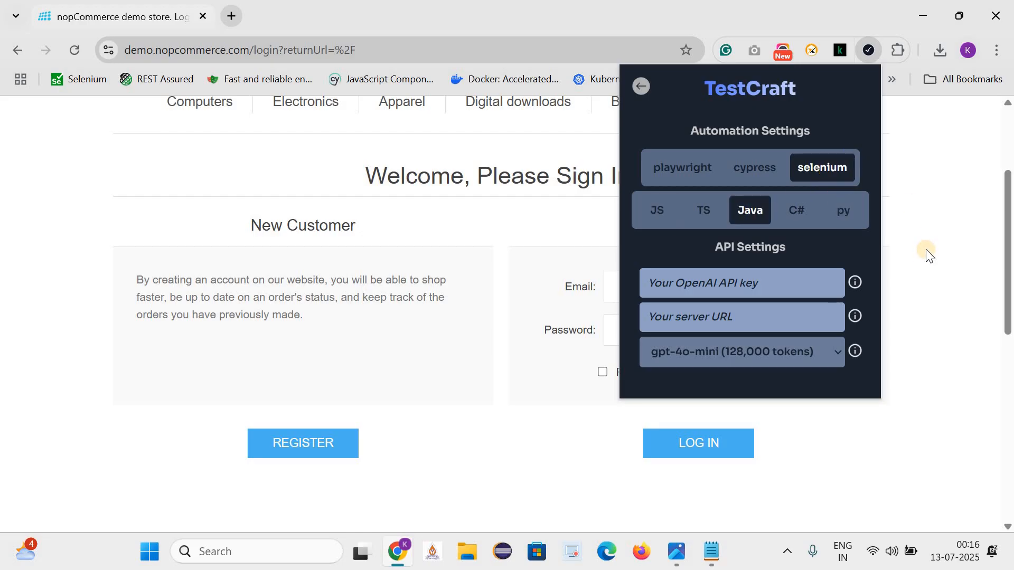
pyautogui.click(867, 50)
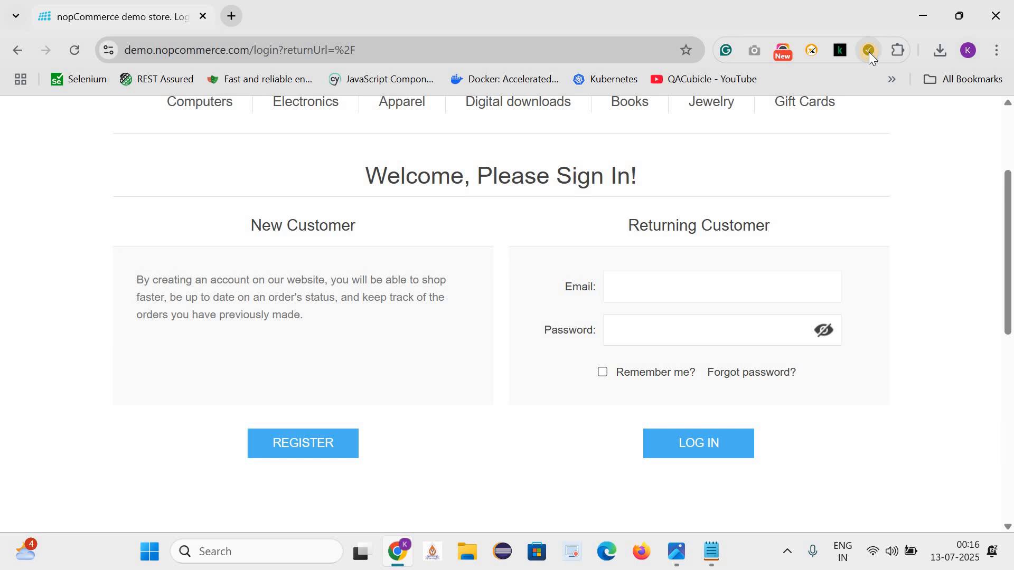
# Step: Use Pick Element to capture the nopCommerce login form with its Email and Password fields
pyautogui.click(867, 50)
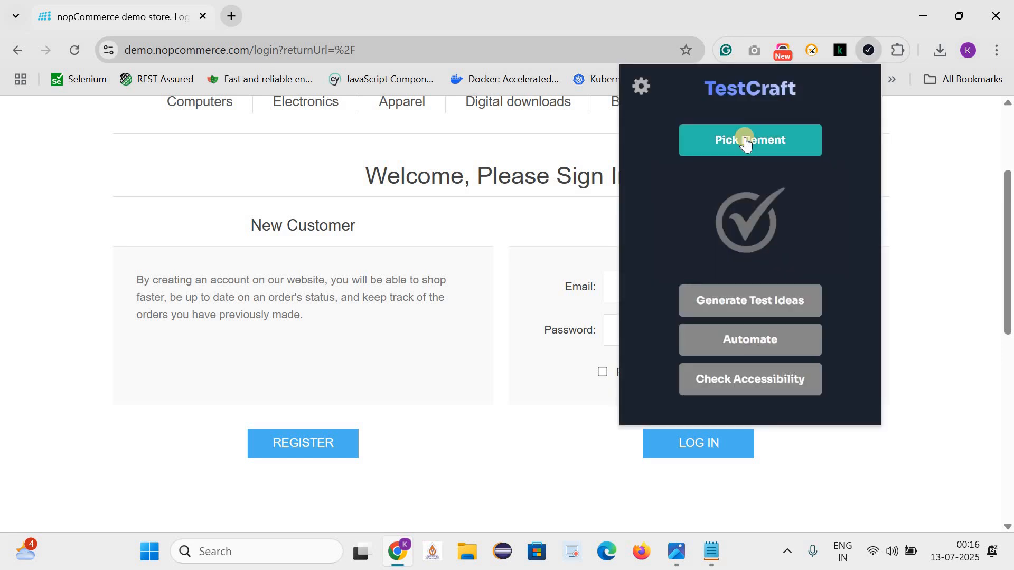
pyautogui.click(749, 139)
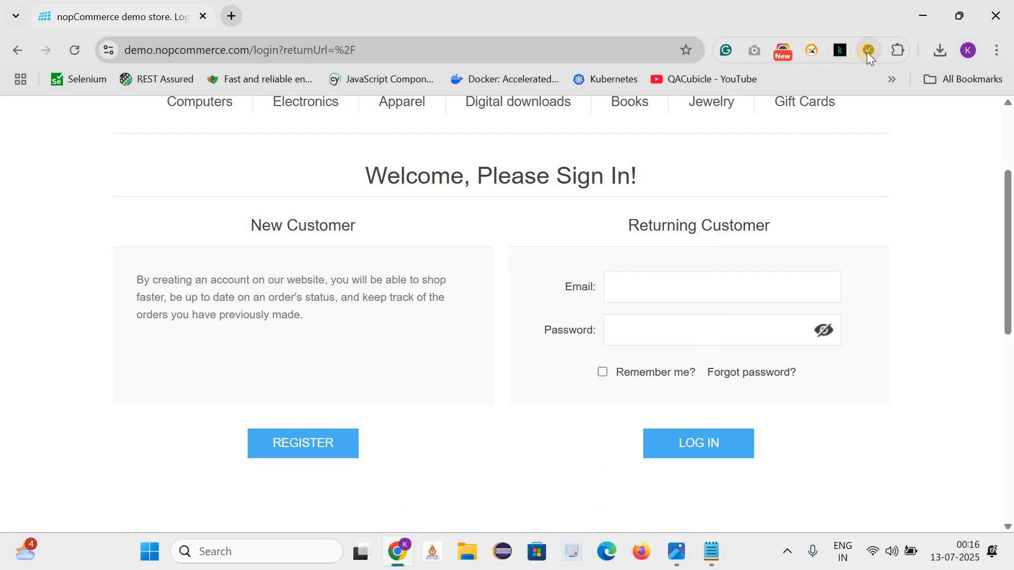
pyautogui.click(867, 49)
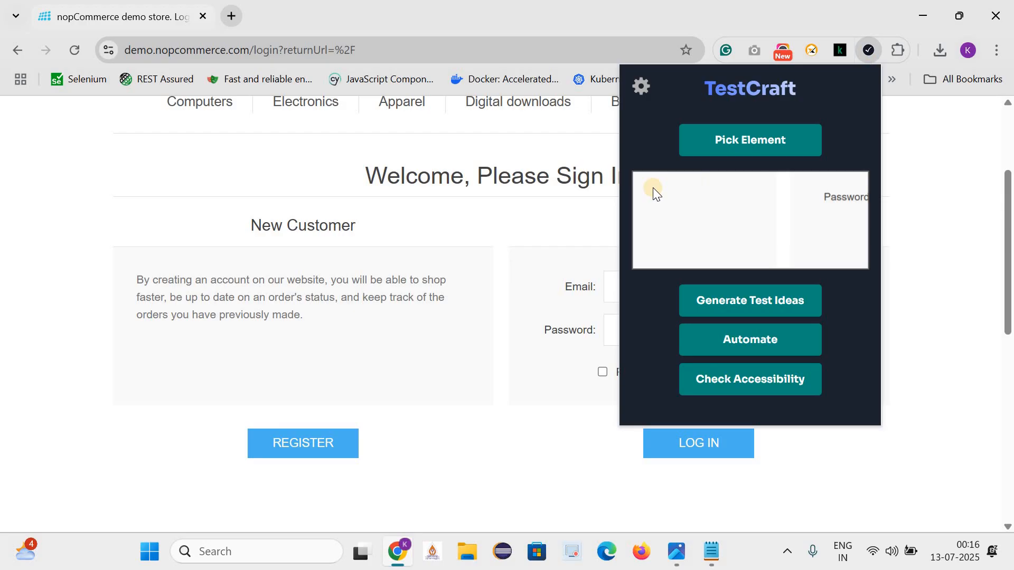
pyautogui.click(749, 139)
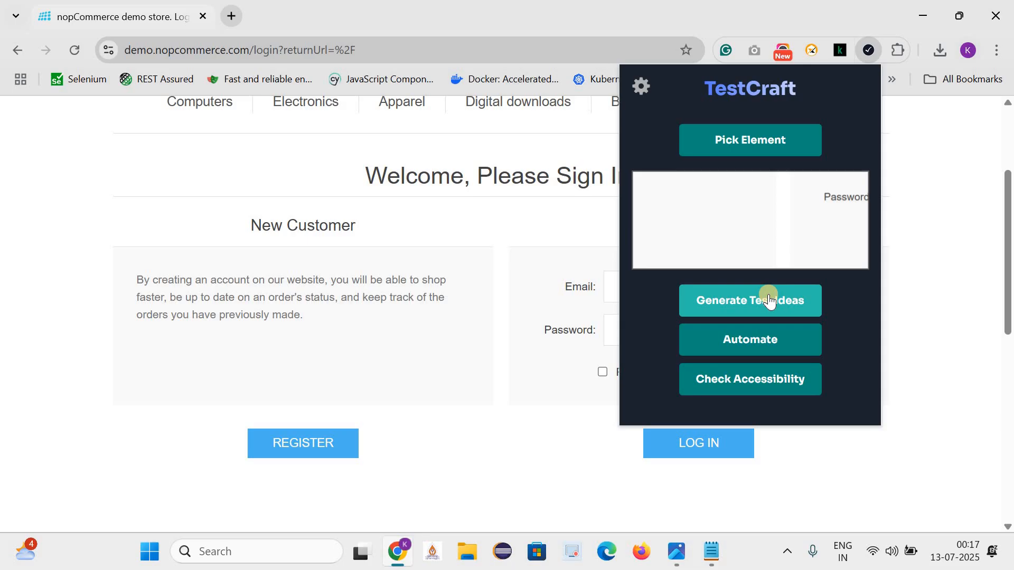
# Step: Generate test ideas and scroll through the positive, negative and creative ideas for the form
pyautogui.click(749, 300)
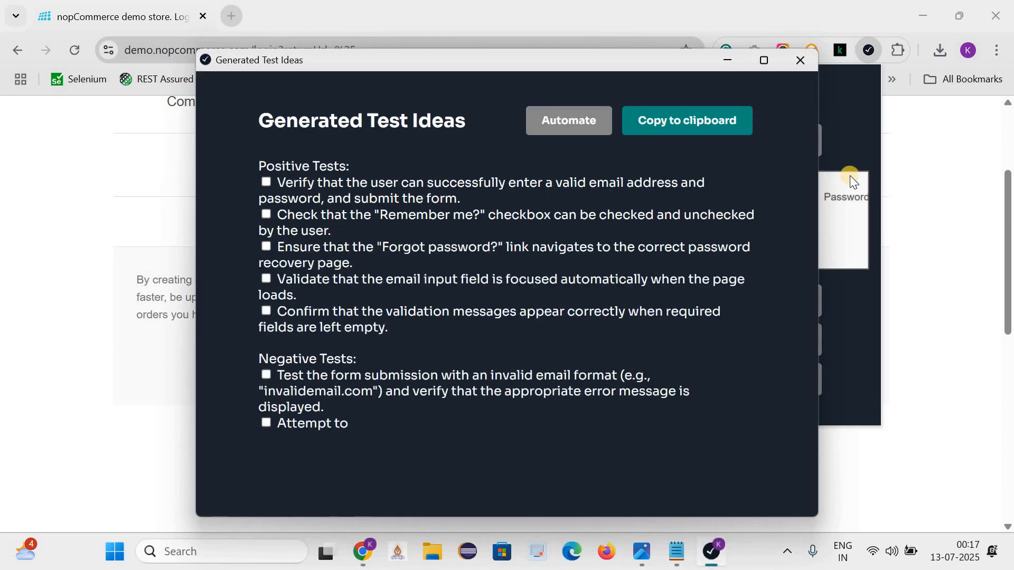
pyautogui.scroll(-3)
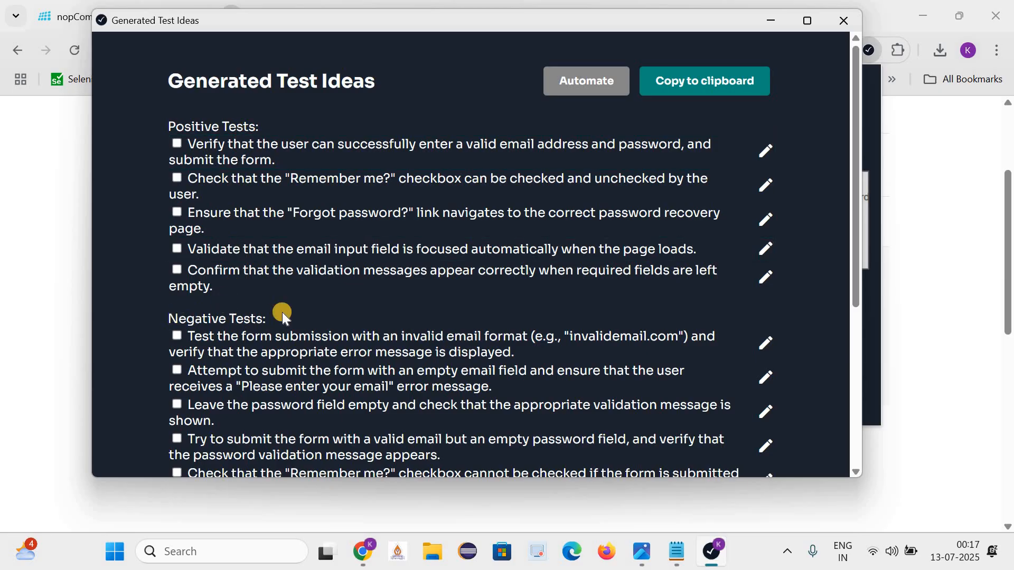
pyautogui.scroll(-3)
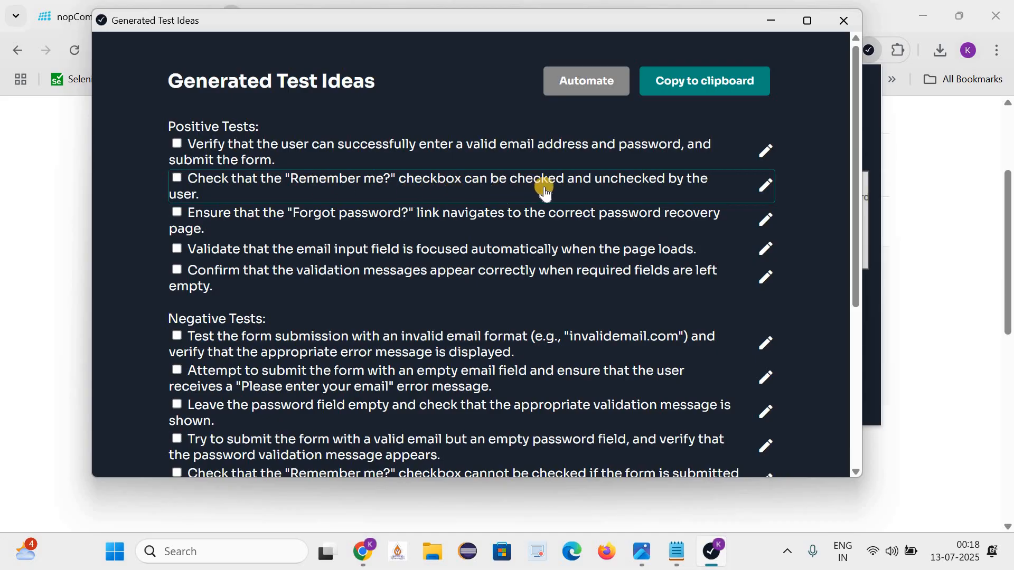
pyautogui.moveTo(228, 226)
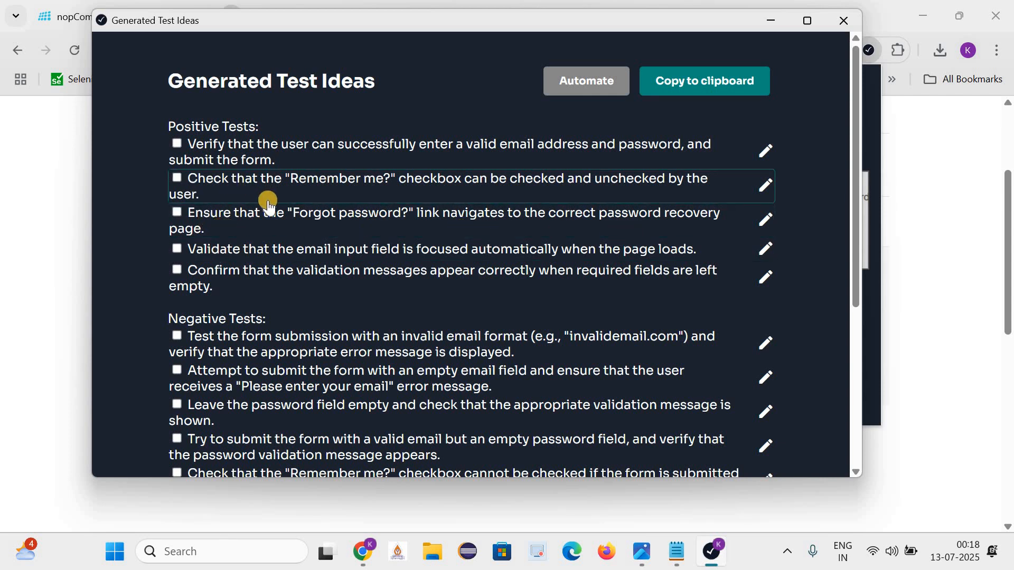
pyautogui.scroll(-3)
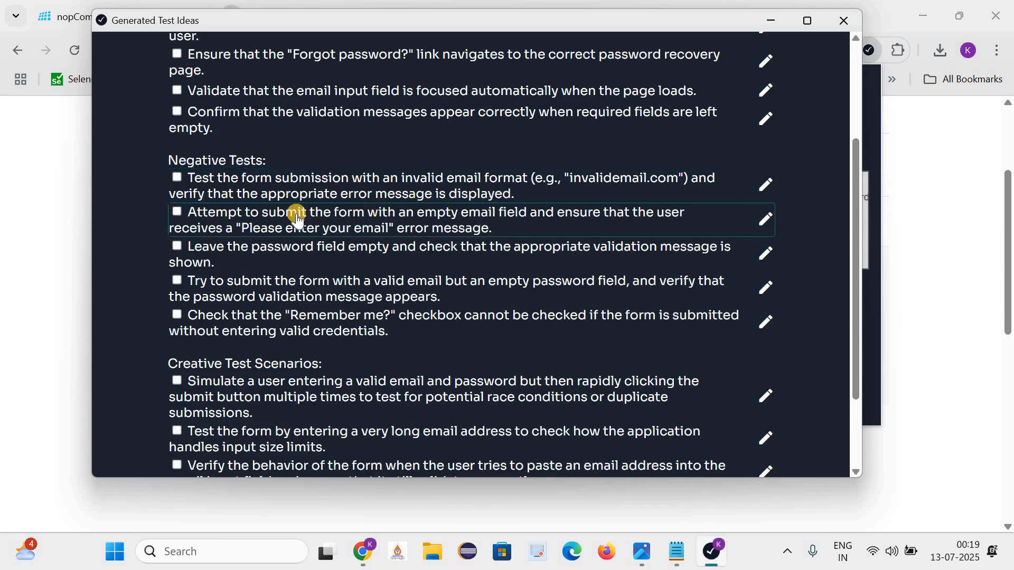
pyautogui.moveTo(510, 223)
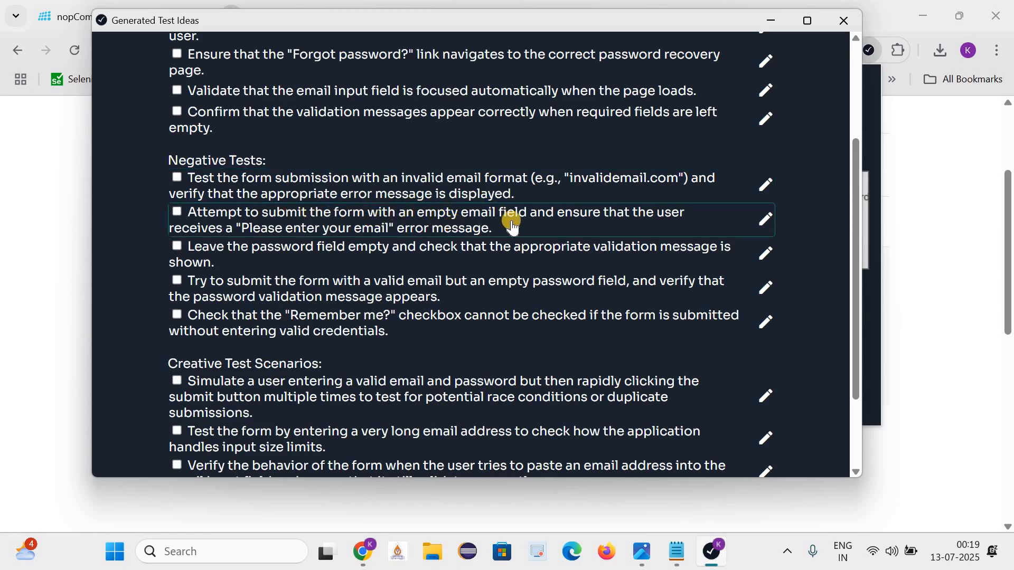
pyautogui.moveTo(330, 254)
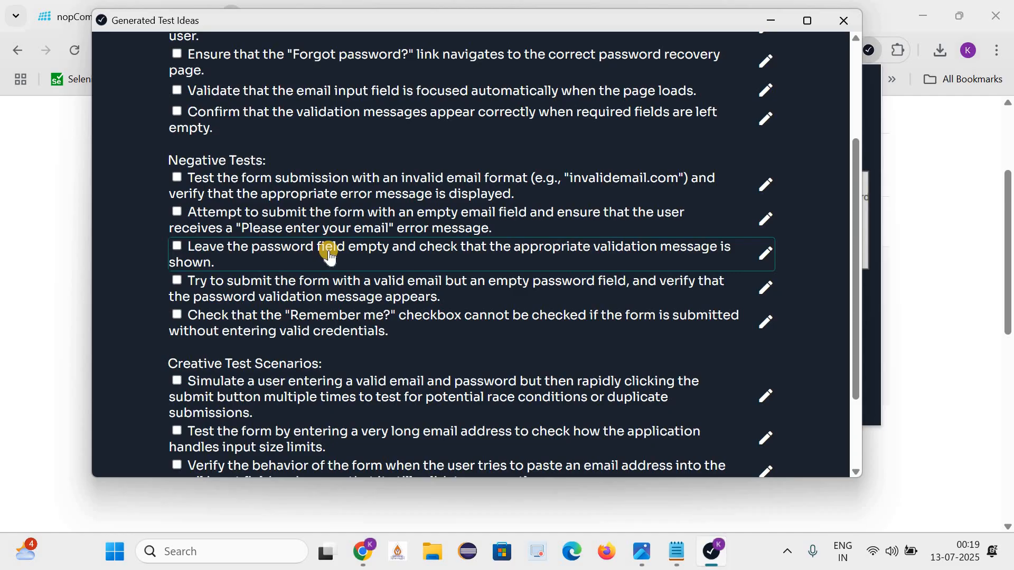
pyautogui.moveTo(648, 248)
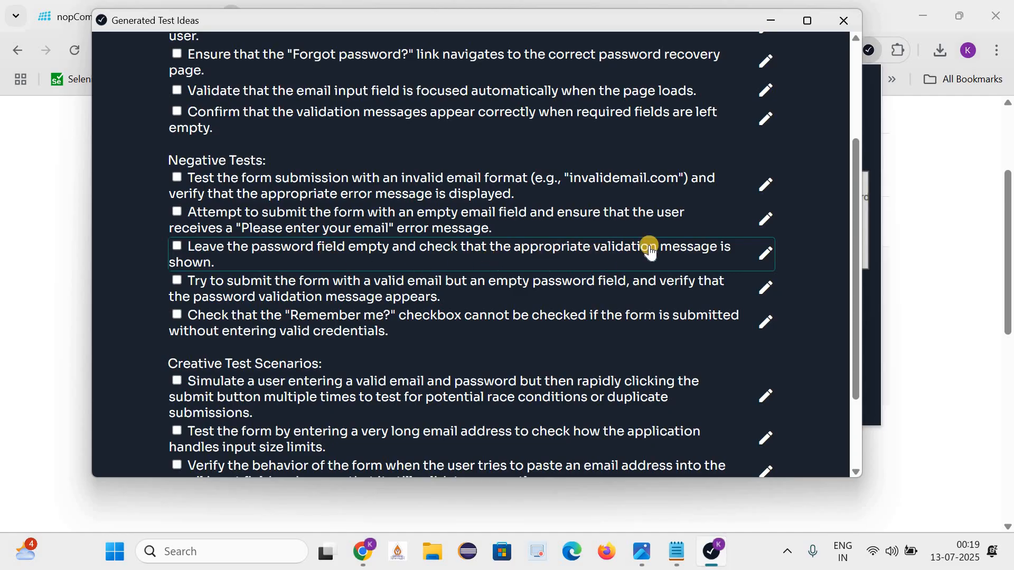
pyautogui.moveTo(254, 348)
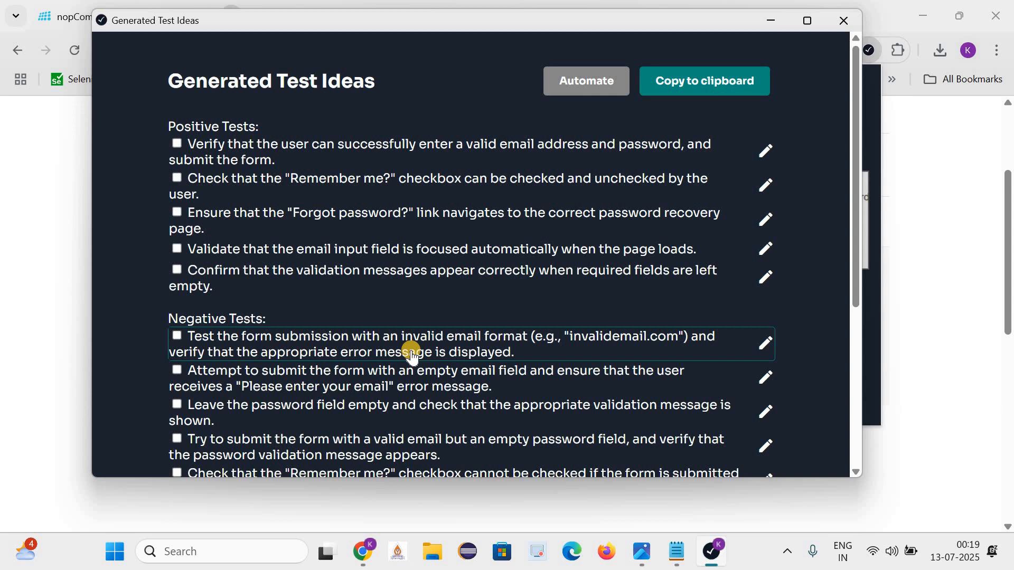
pyautogui.moveTo(376, 302)
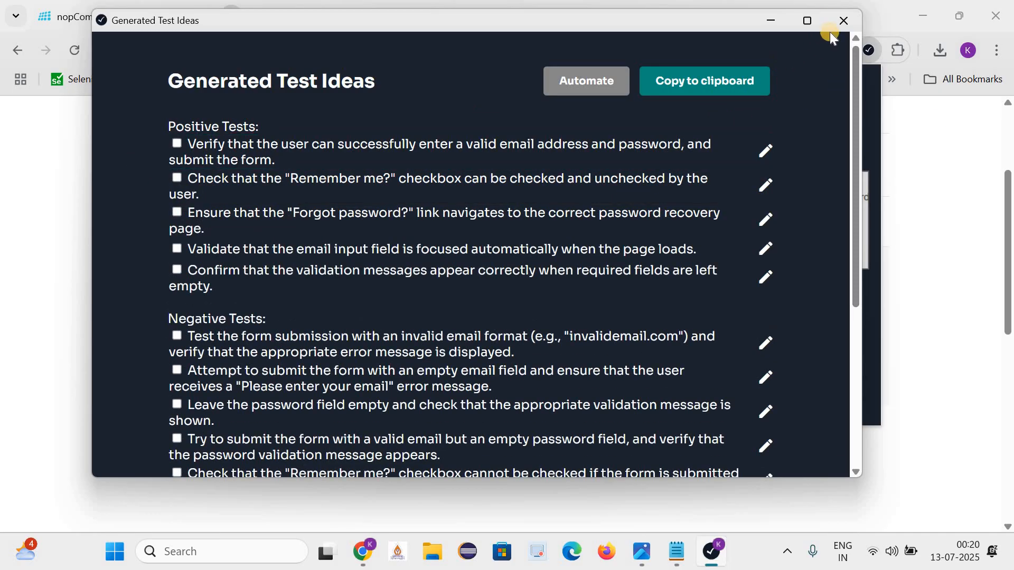
pyautogui.scroll(-3)
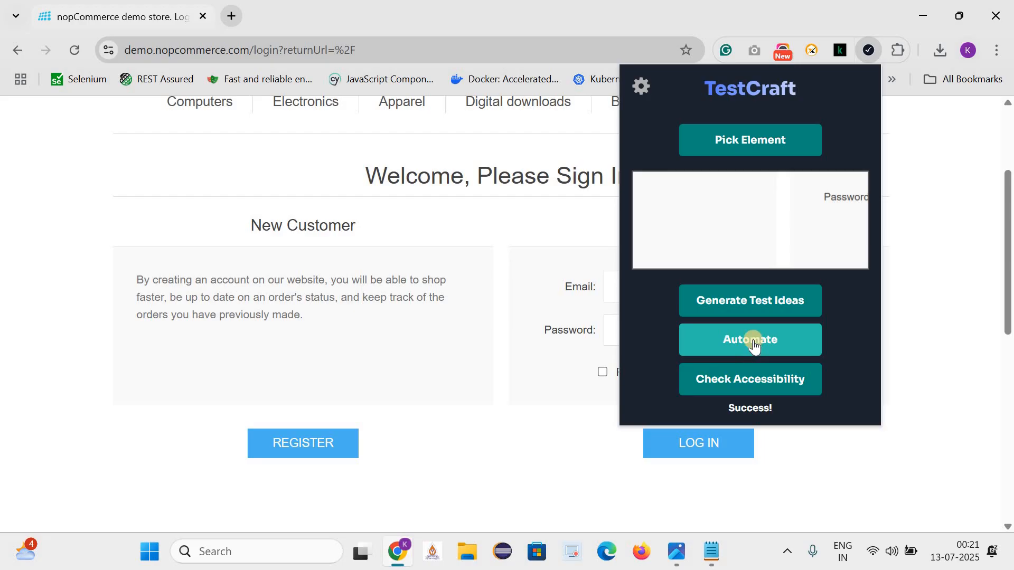
# Step: Run Automate and scroll through the generated Selenium Java LoginPage and LoginTest code
pyautogui.click(749, 339)
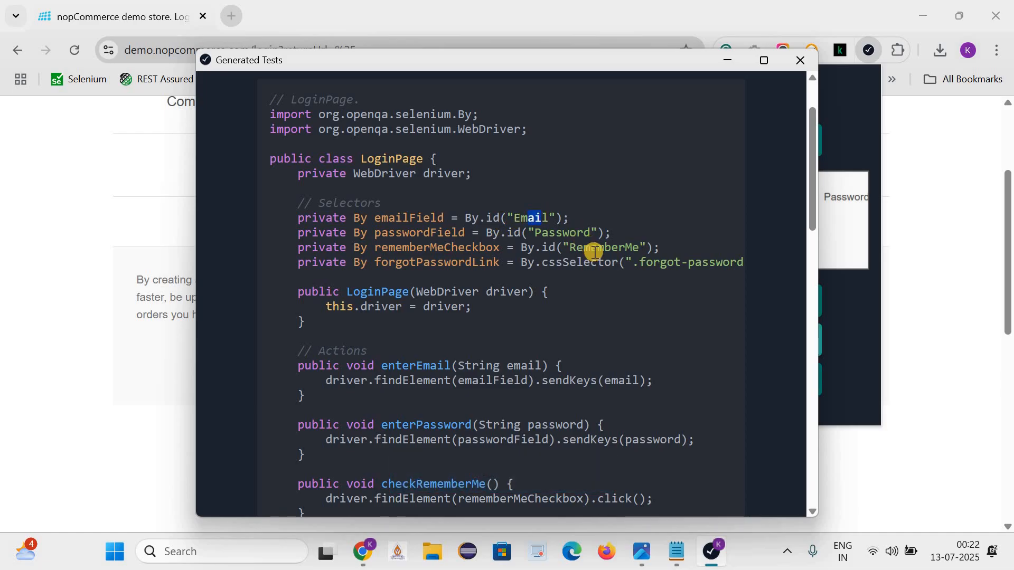
pyautogui.moveTo(521, 320)
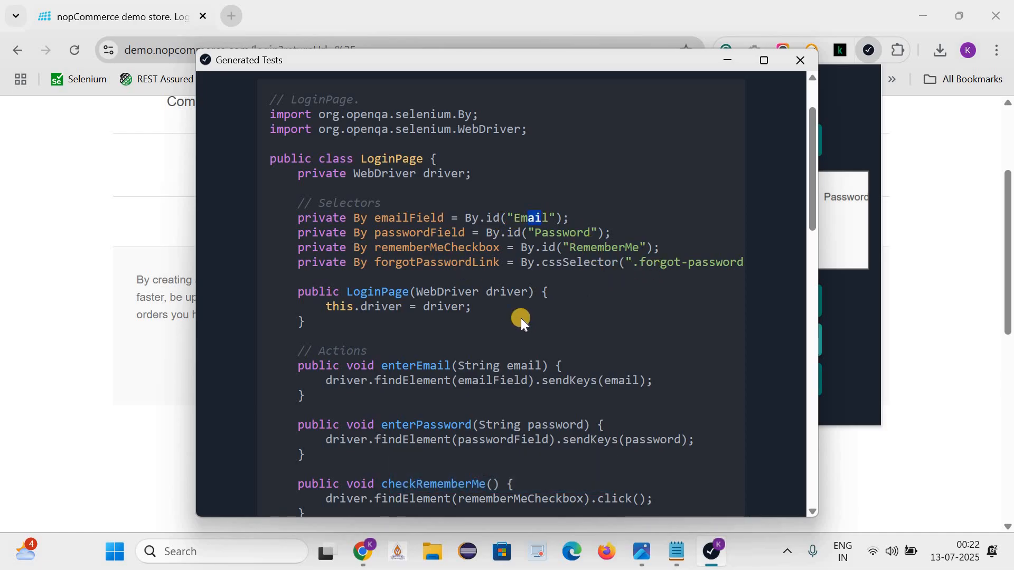
pyautogui.scroll(-3)
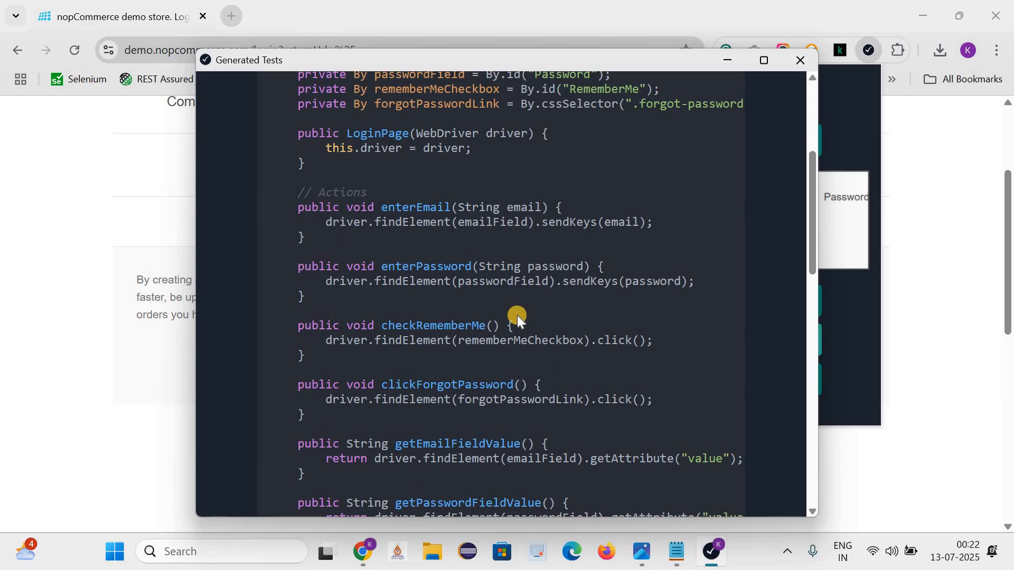
pyautogui.scroll(-3)
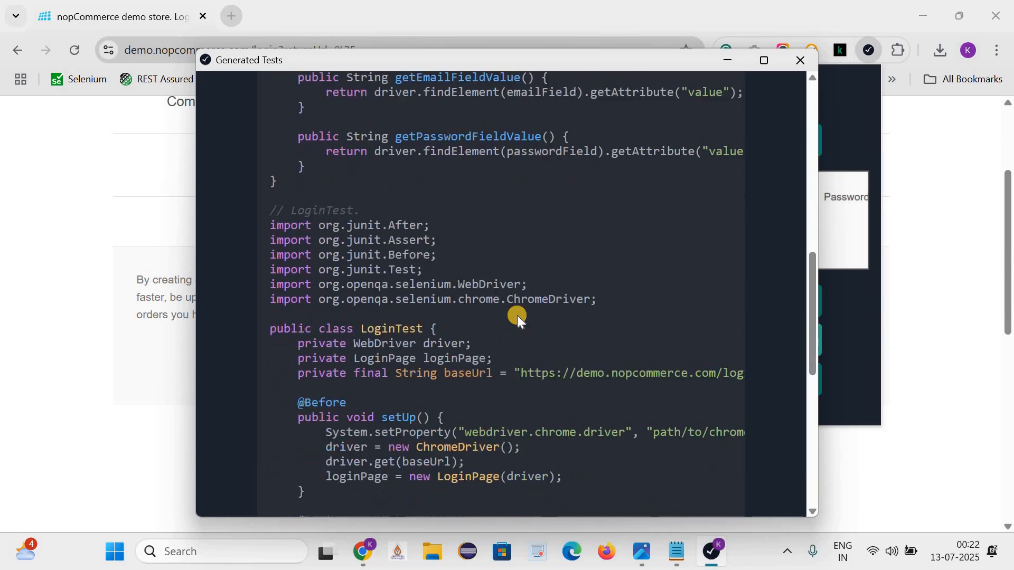
pyautogui.scroll(-3)
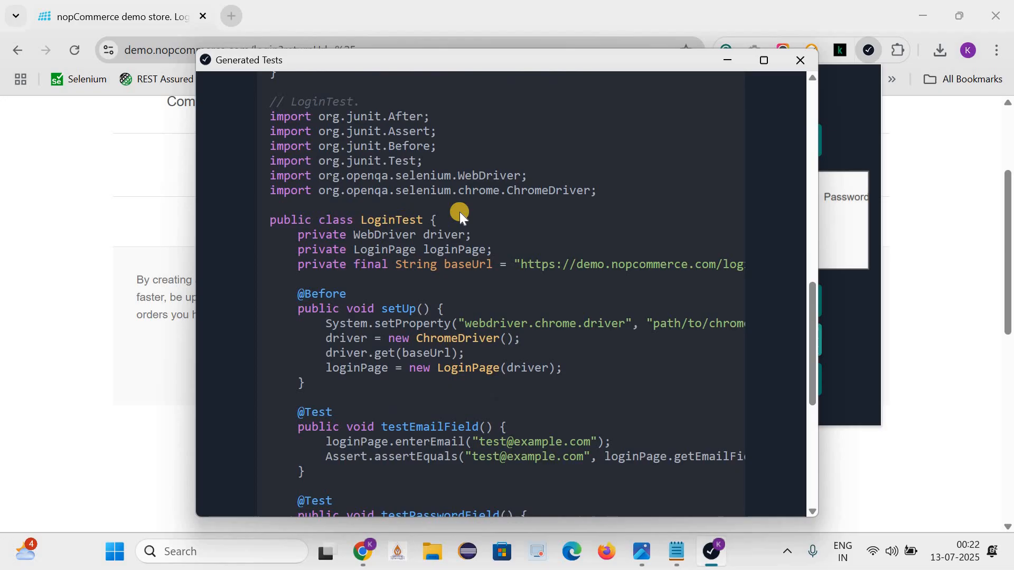
pyautogui.moveTo(386, 308)
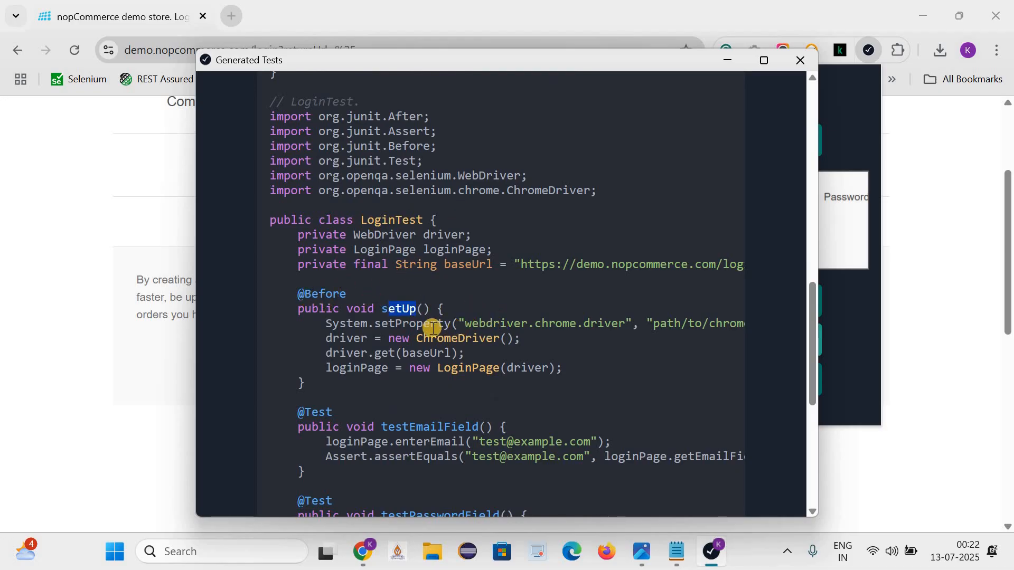
pyautogui.moveTo(411, 342)
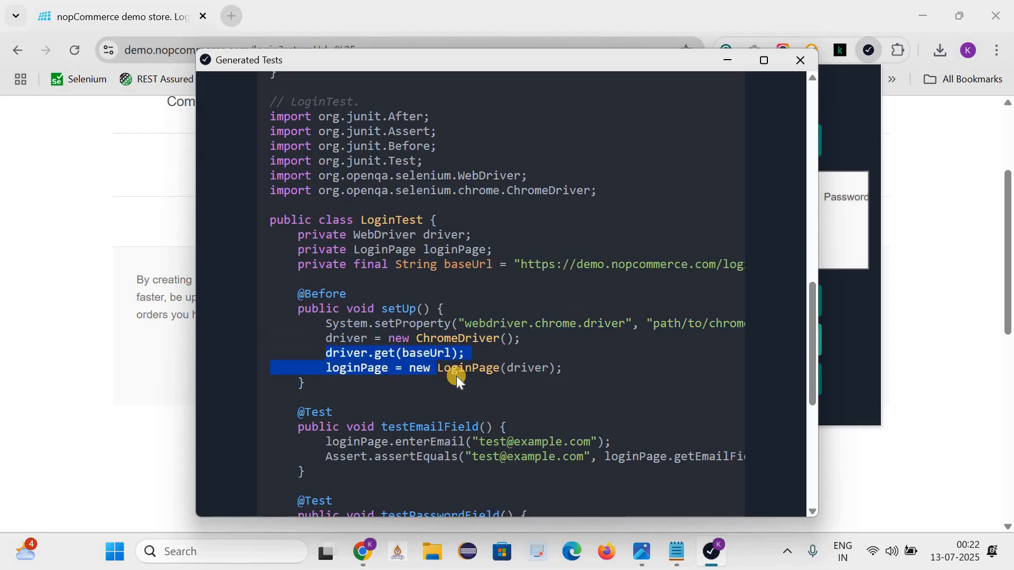
pyautogui.scroll(-3)
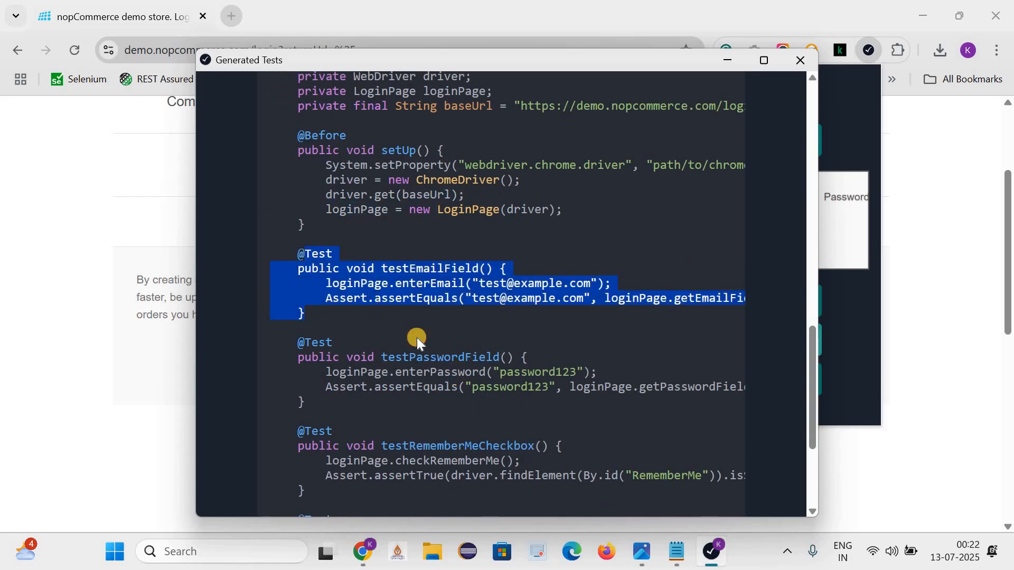
pyautogui.scroll(-3)
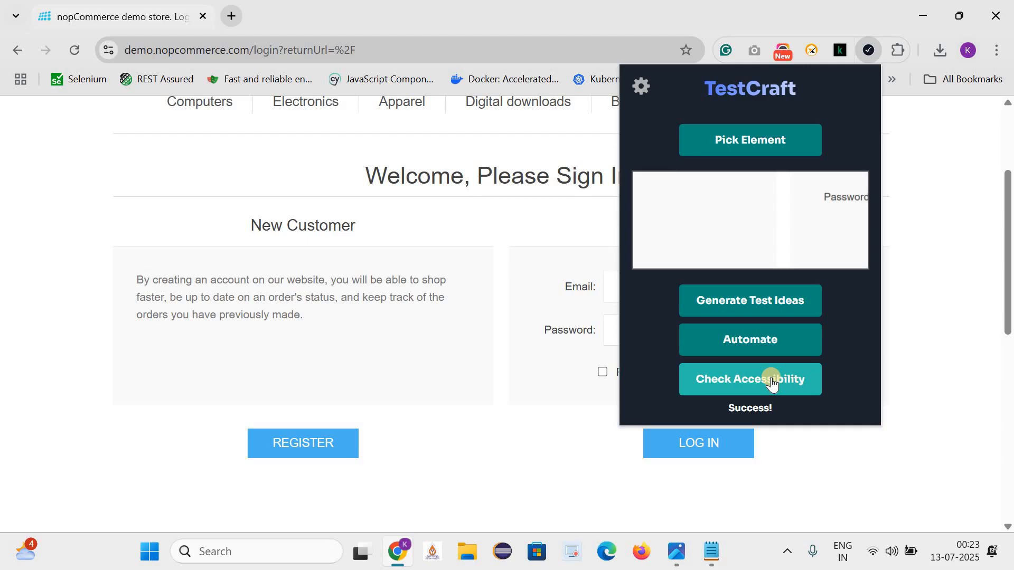
# Step: Run Check Accessibility, review the Level A, AA and AAA issues, and close the report
pyautogui.click(749, 380)
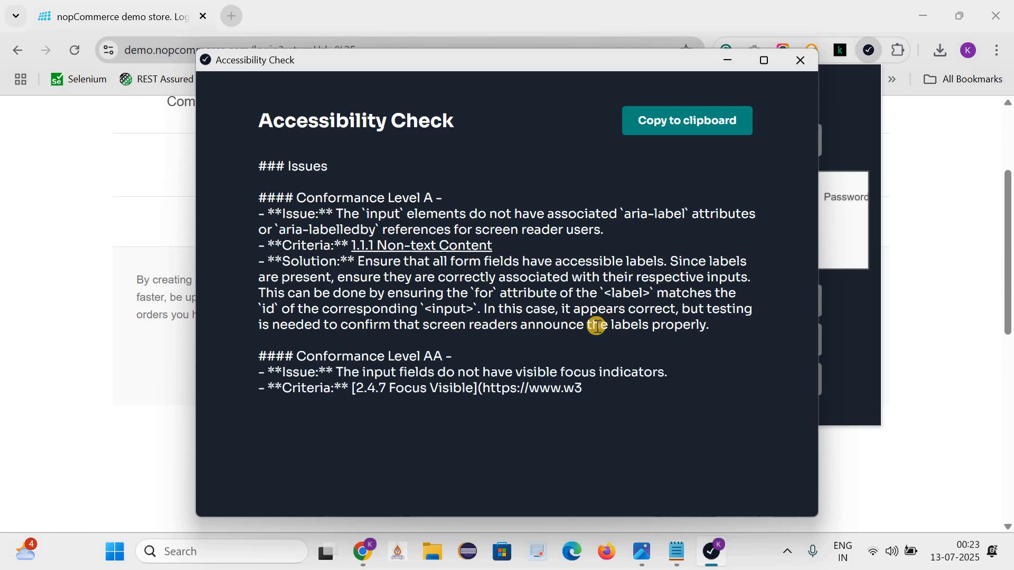
pyautogui.scroll(-3)
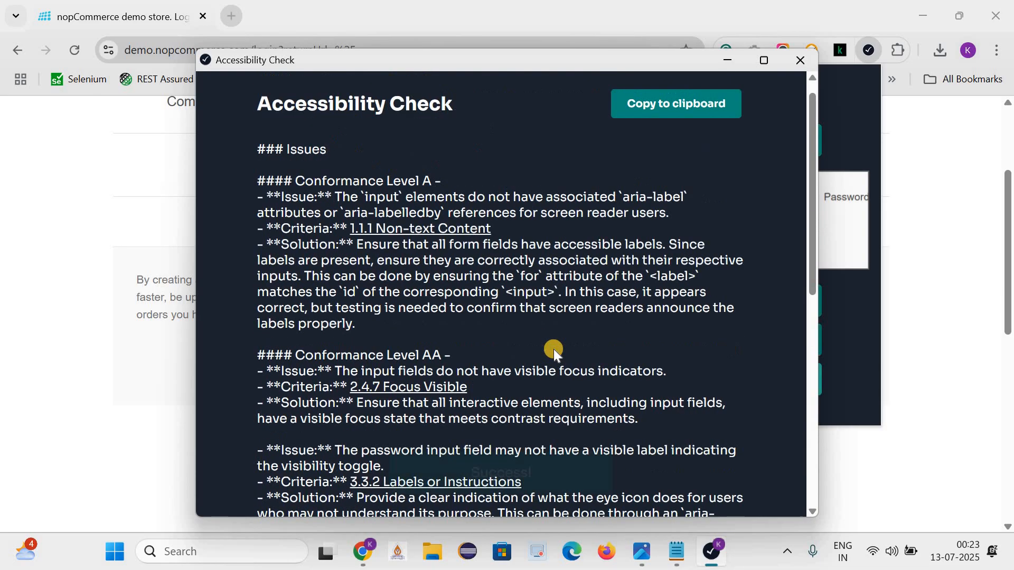
pyautogui.click(674, 104)
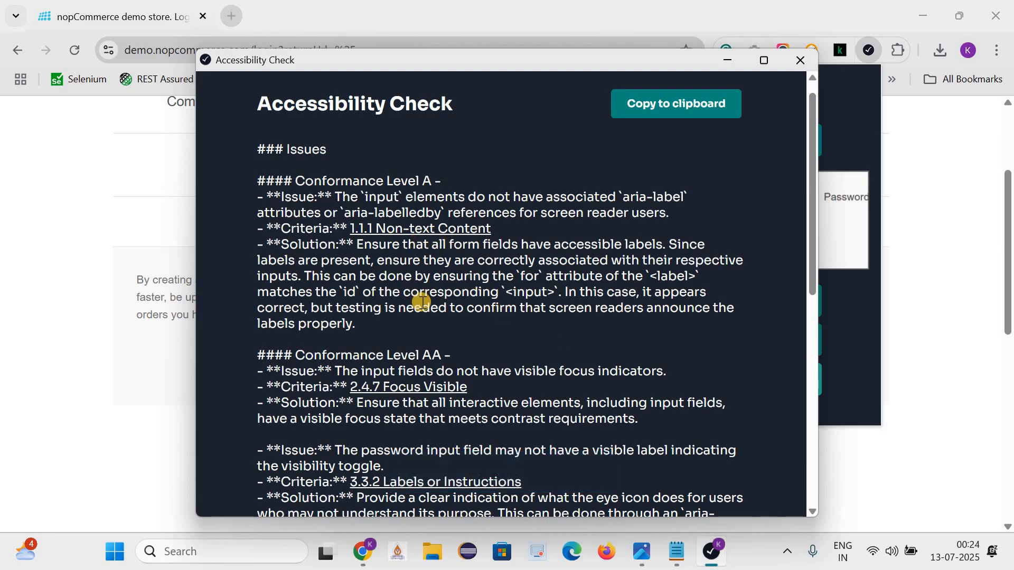
pyautogui.scroll(-3)
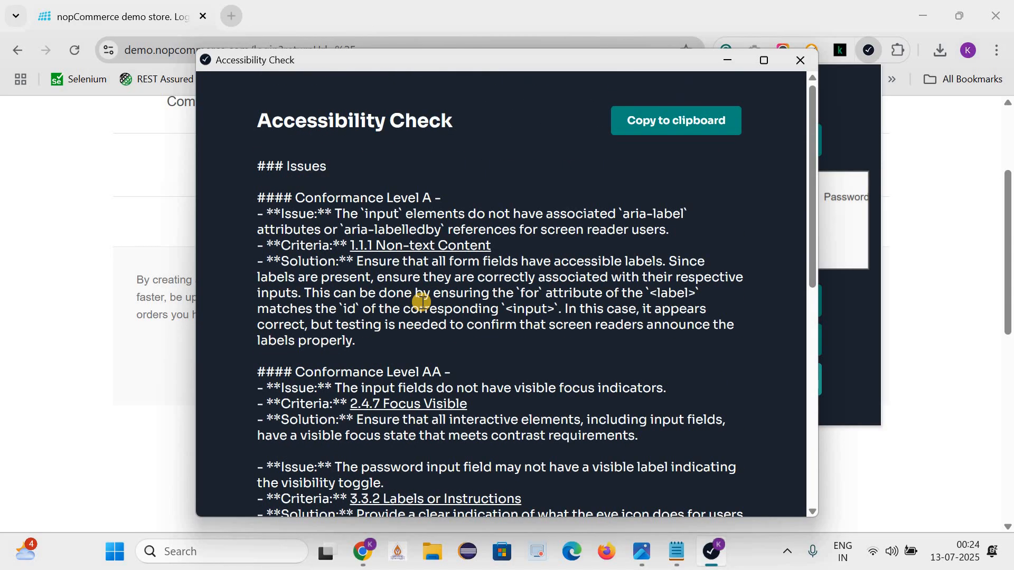
pyautogui.moveTo(369, 260)
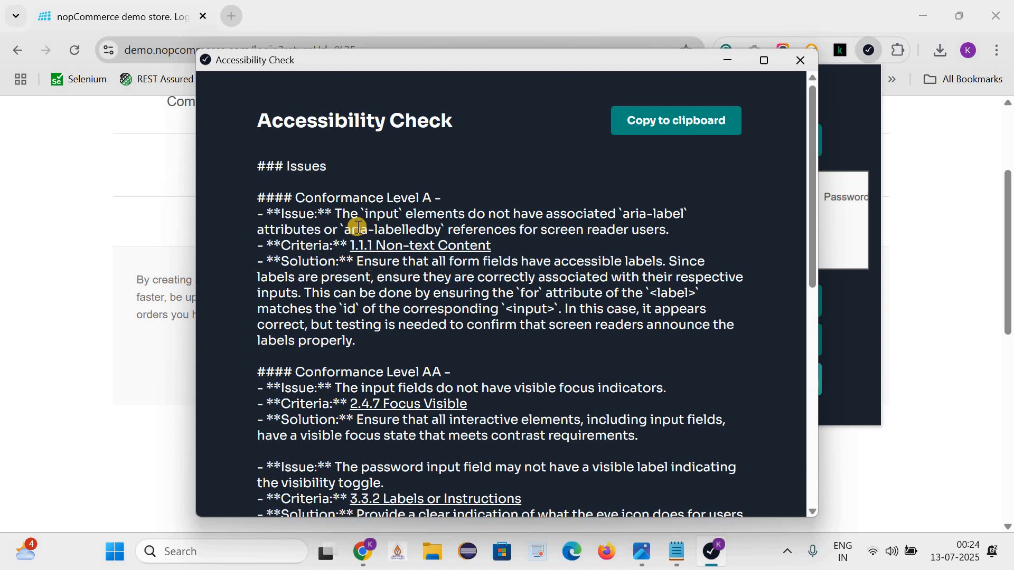
pyautogui.moveTo(359, 248)
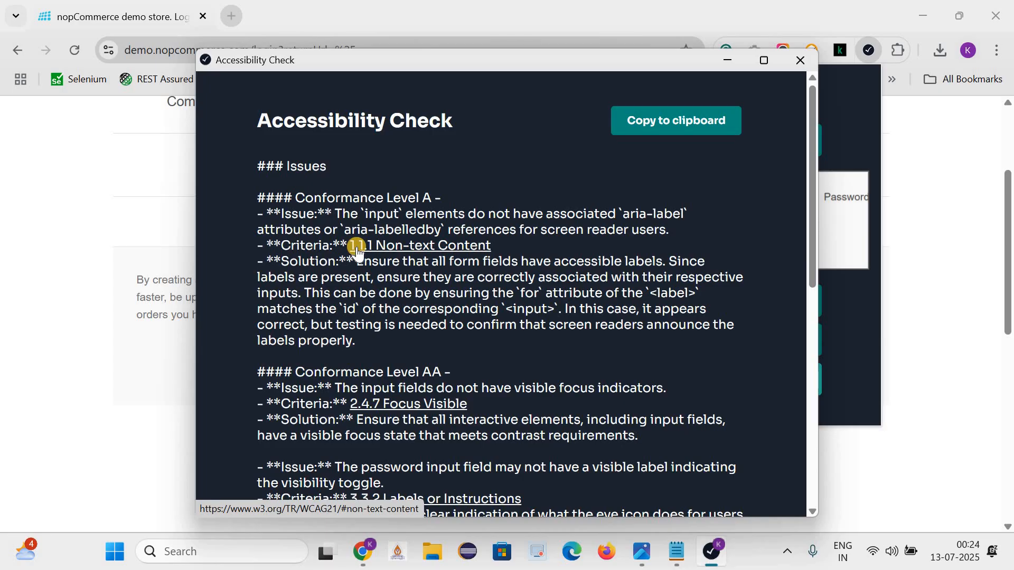
pyautogui.scroll(-3)
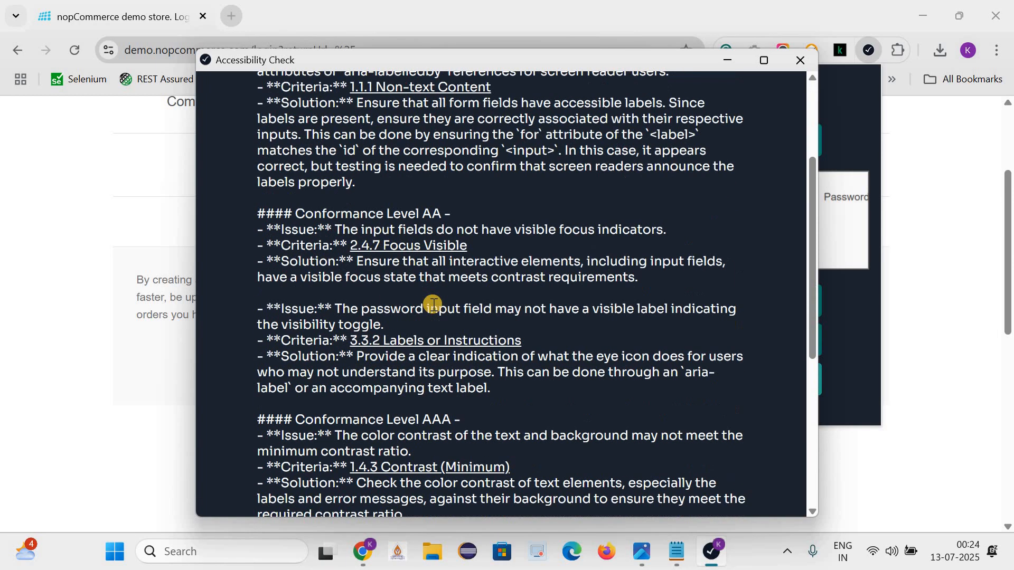
pyautogui.click(801, 60)
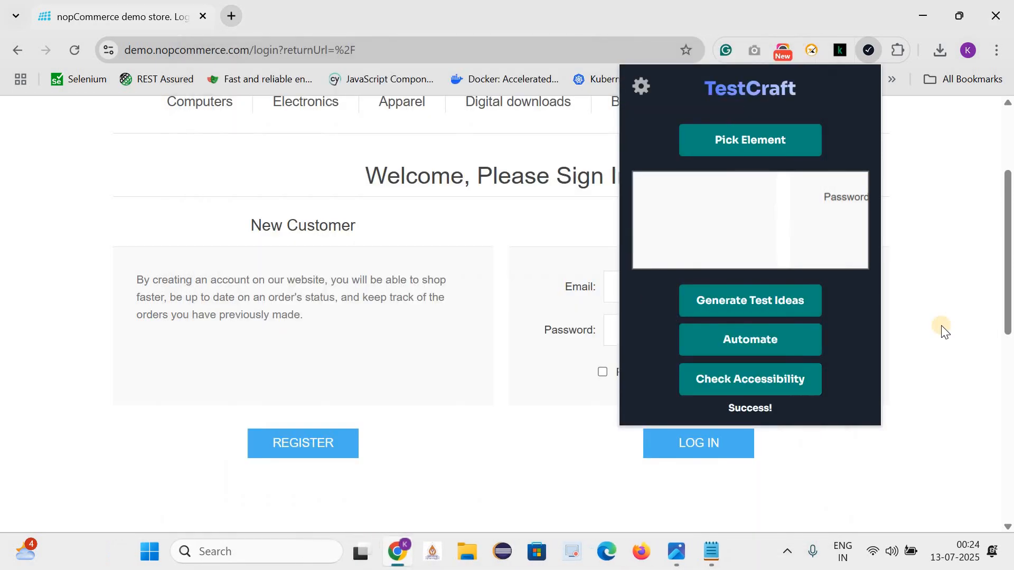